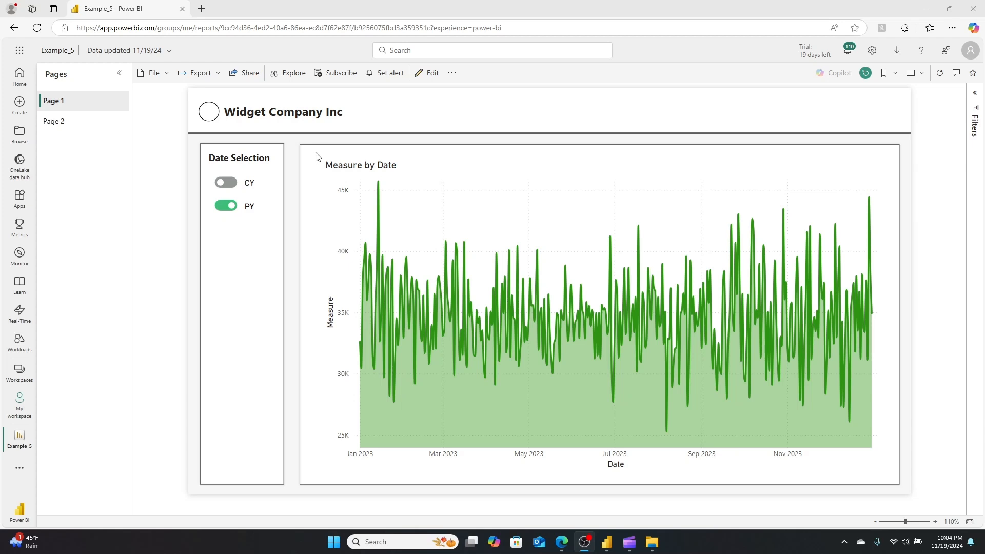
pyautogui.moveTo(255, 165)
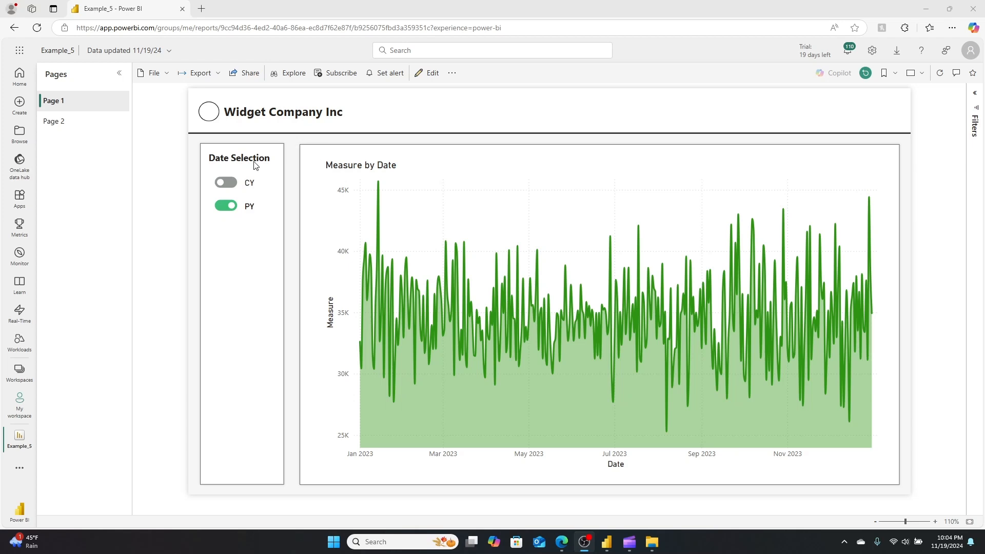
pyautogui.moveTo(234, 203)
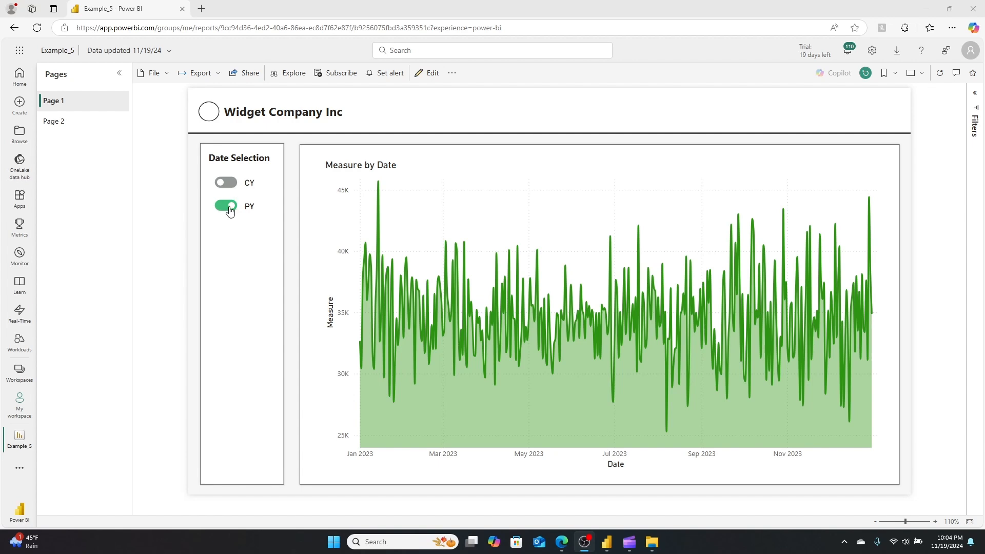
pyautogui.moveTo(305, 215)
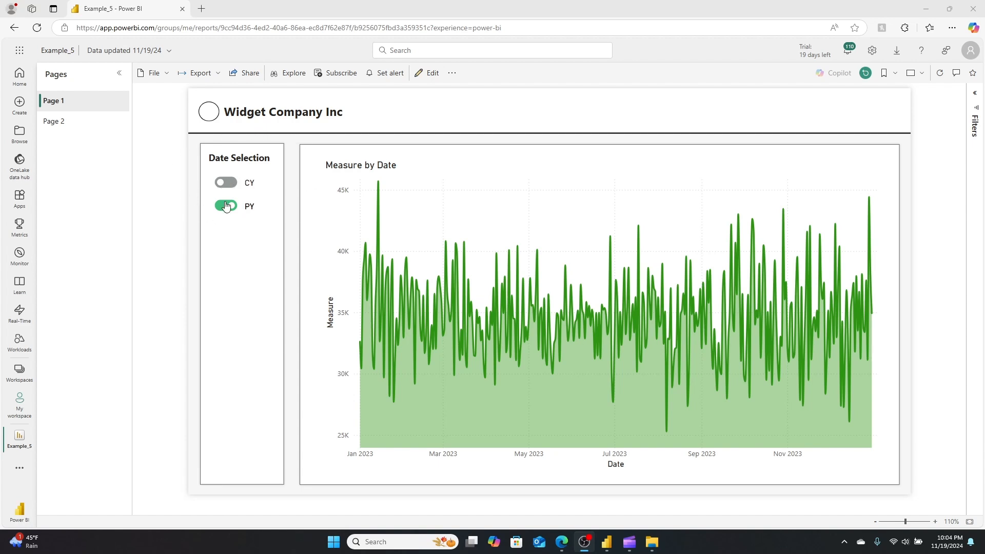
# - Toggle the finished report's year switches to show both, previous, none, or current year sales
pyautogui.click(224, 182)
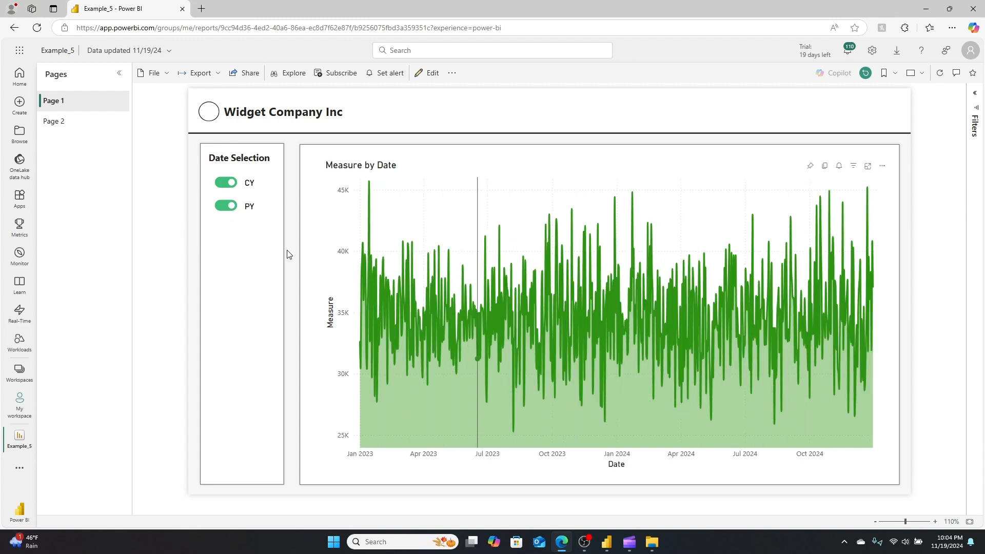
pyautogui.click(224, 183)
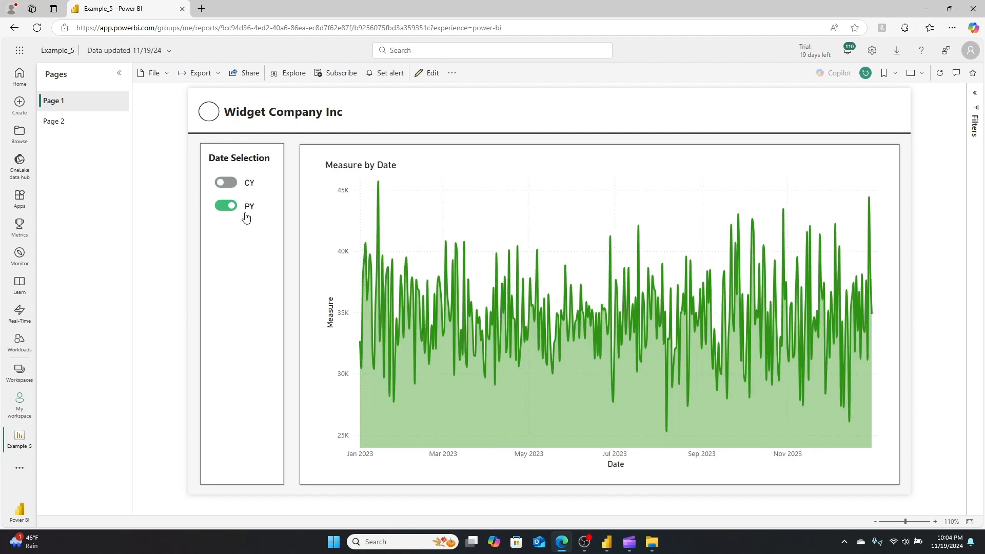
pyautogui.moveTo(220, 215)
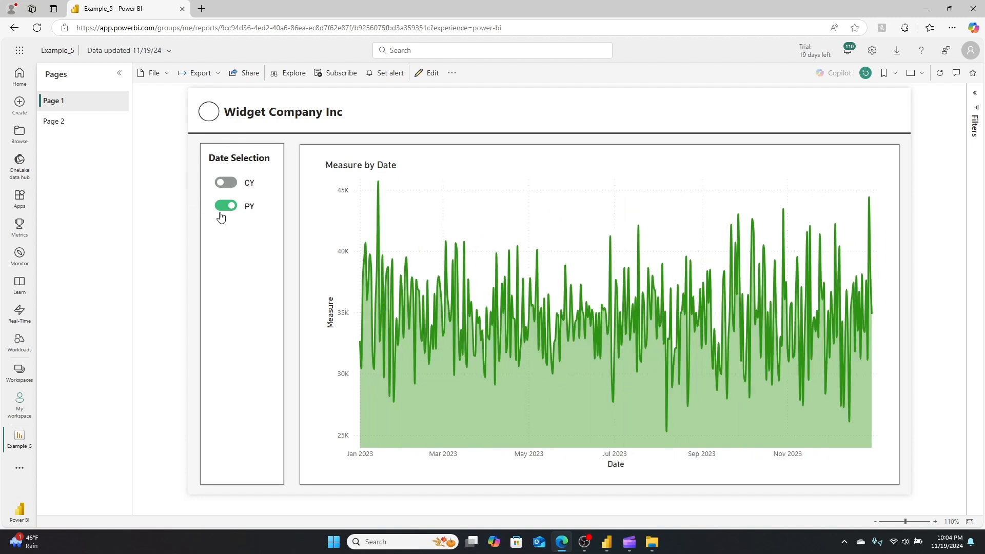
pyautogui.click(226, 205)
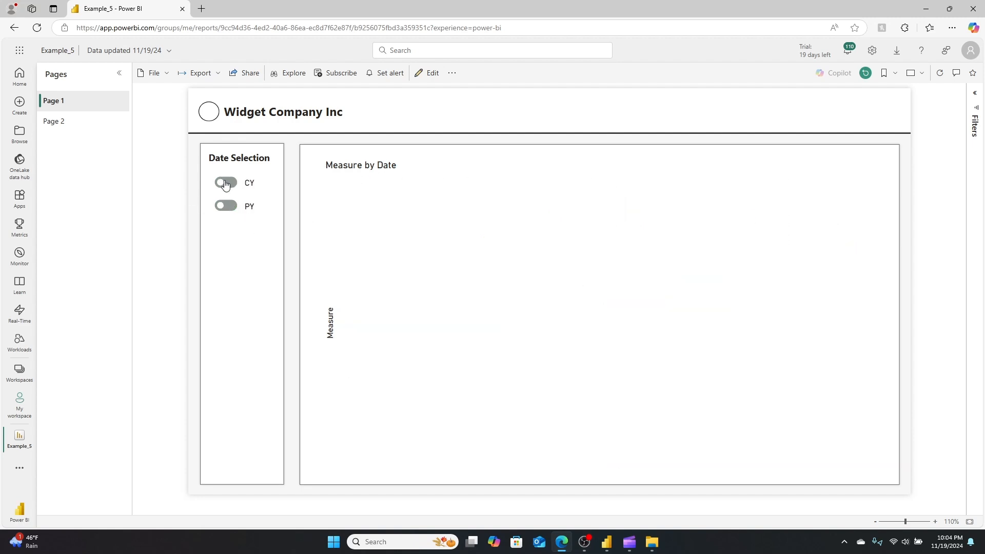
pyautogui.click(225, 183)
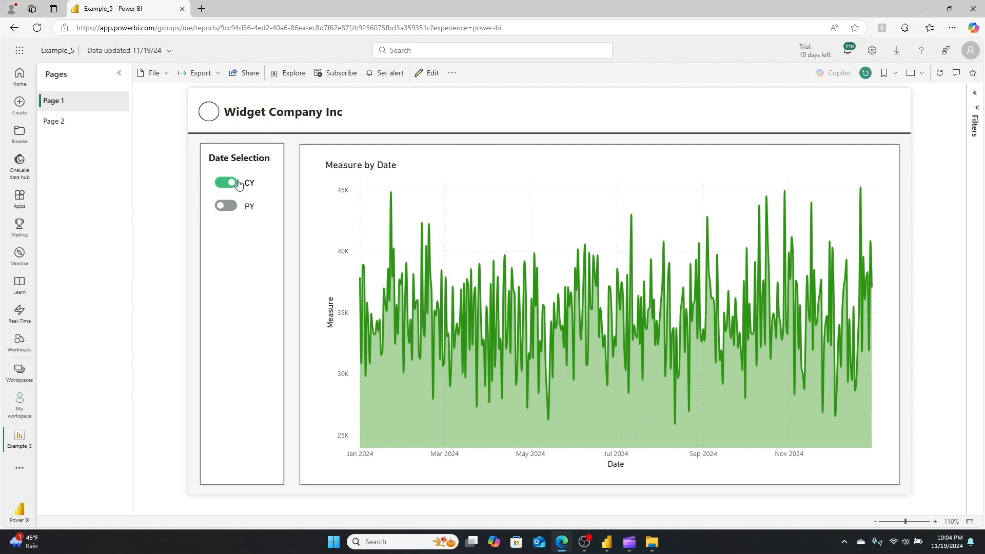
pyautogui.moveTo(246, 190)
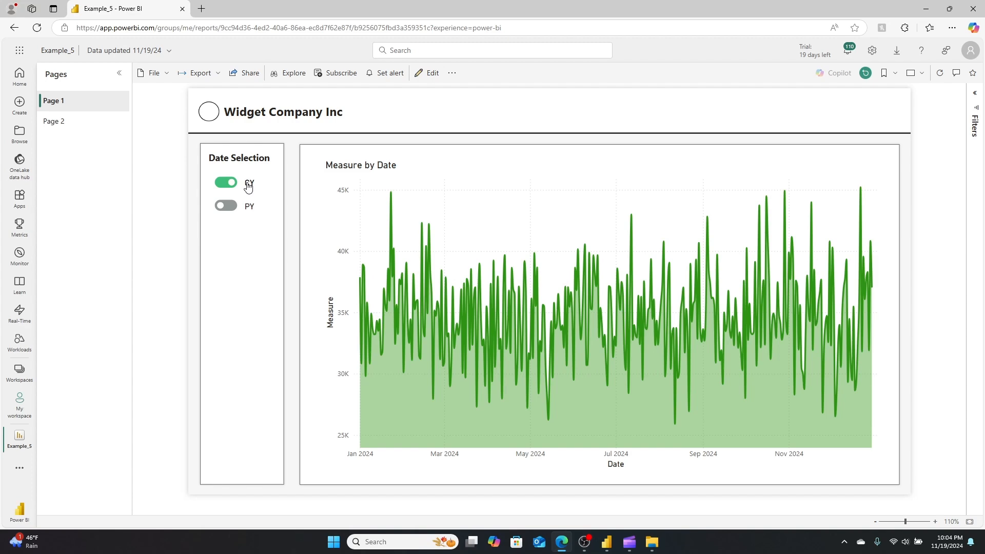
pyautogui.moveTo(252, 186)
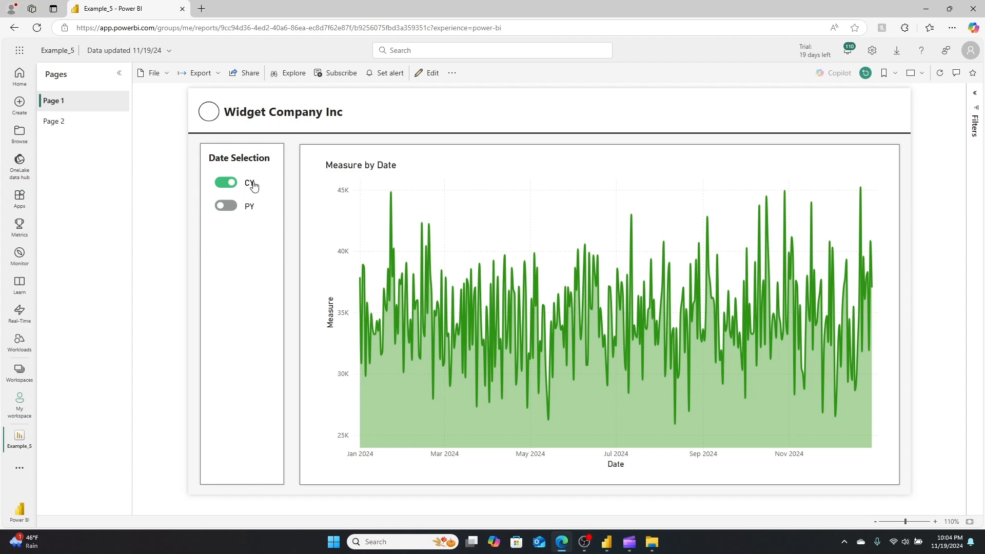
pyautogui.moveTo(206, 192)
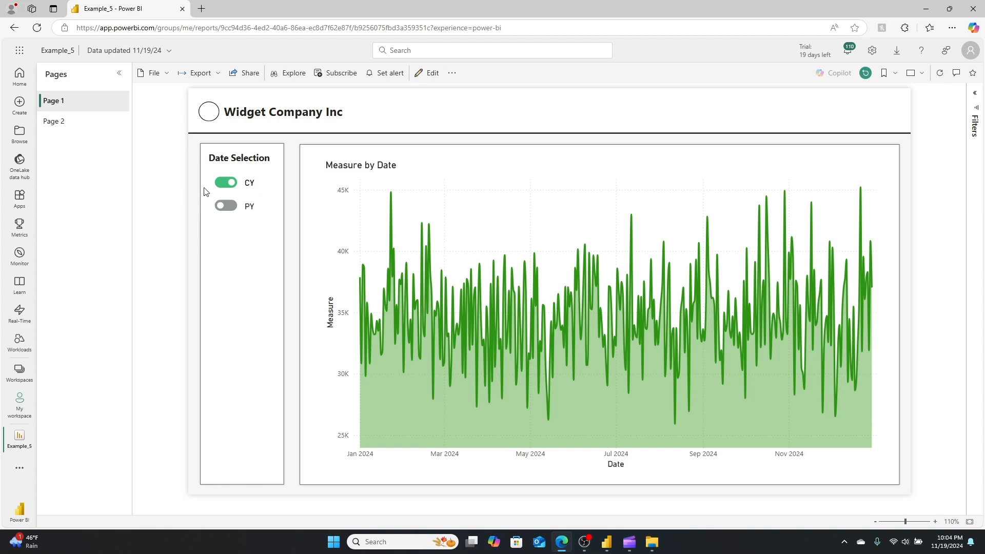
pyautogui.moveTo(233, 182)
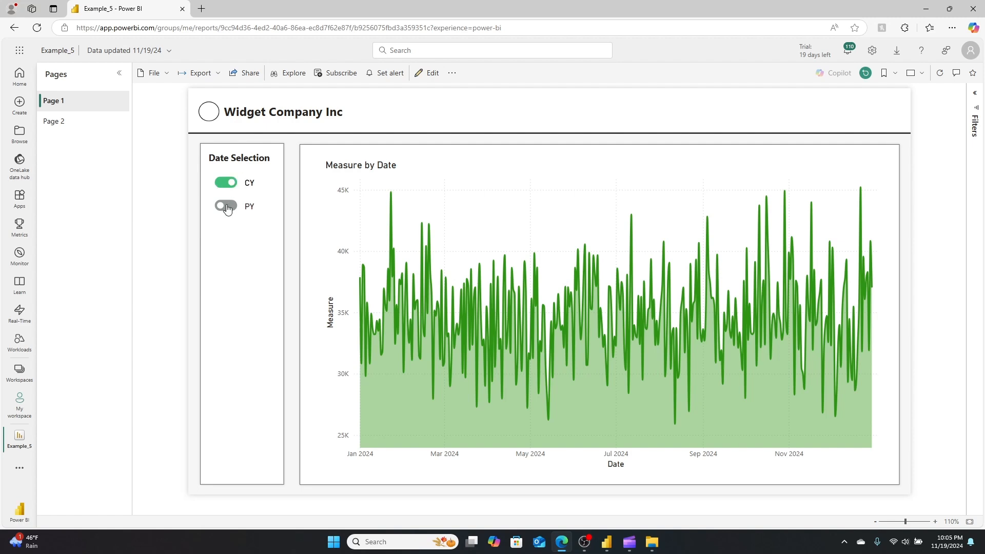
pyautogui.click(225, 206)
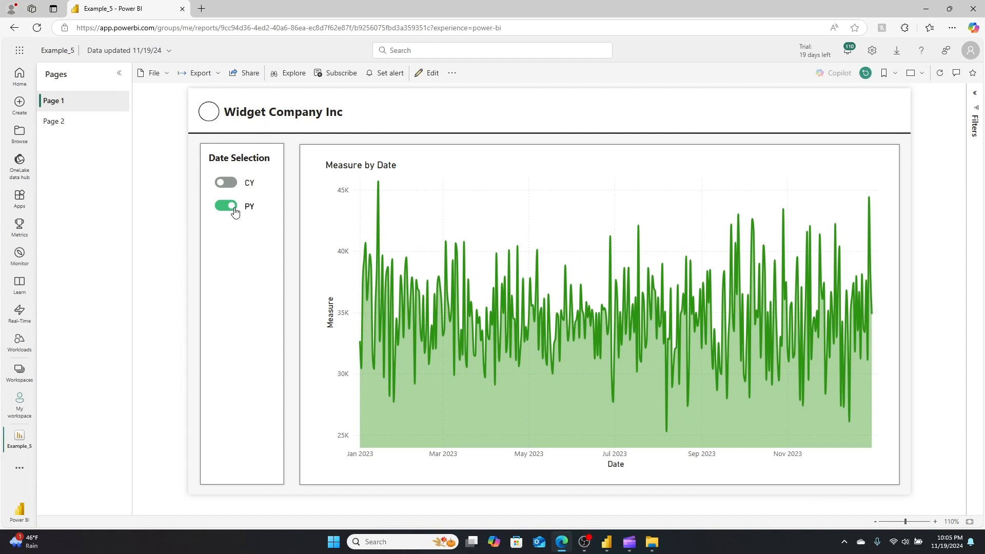
pyautogui.click(225, 206)
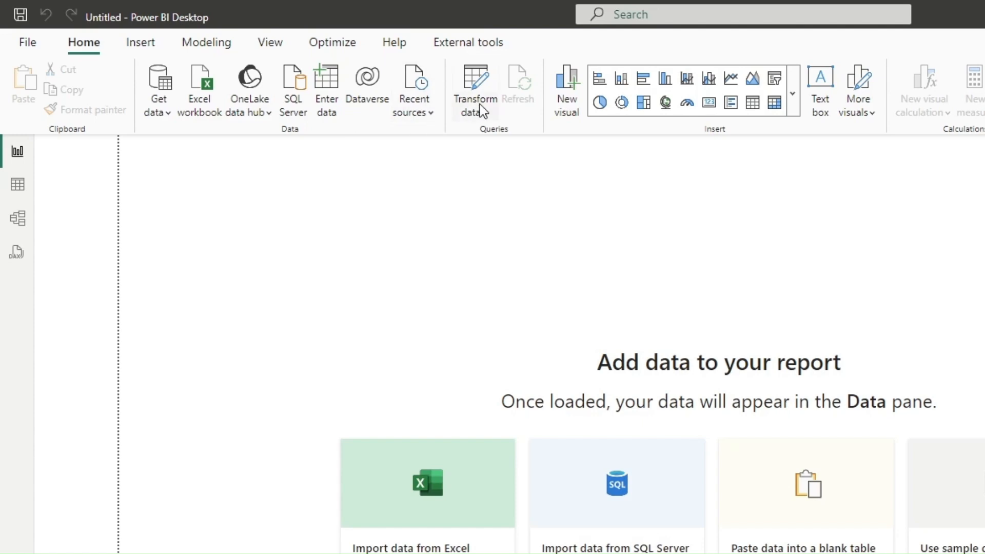
# - Enter a Toggle Switch table with a Toggle Switch Options column (a, b, c) and load it
pyautogui.click(475, 87)
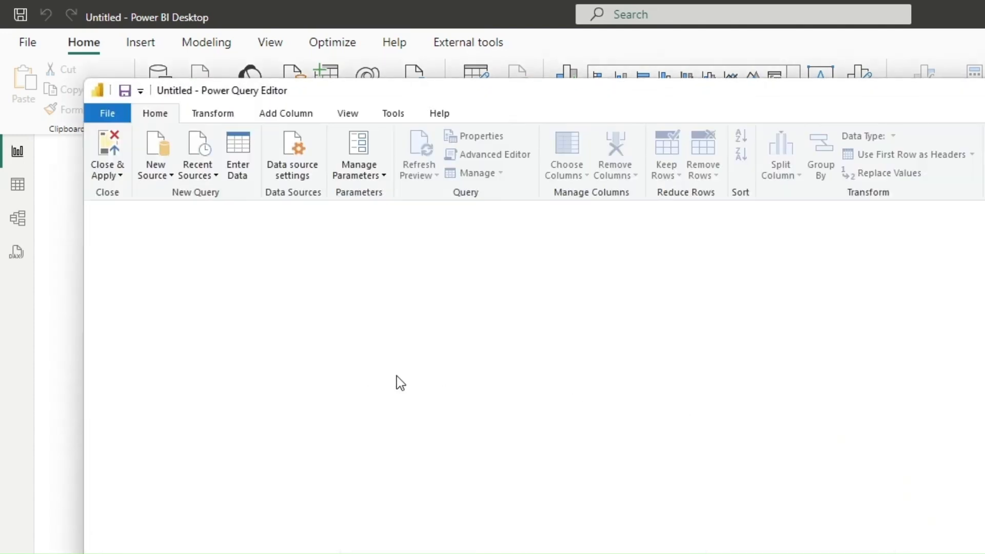
pyautogui.click(238, 151)
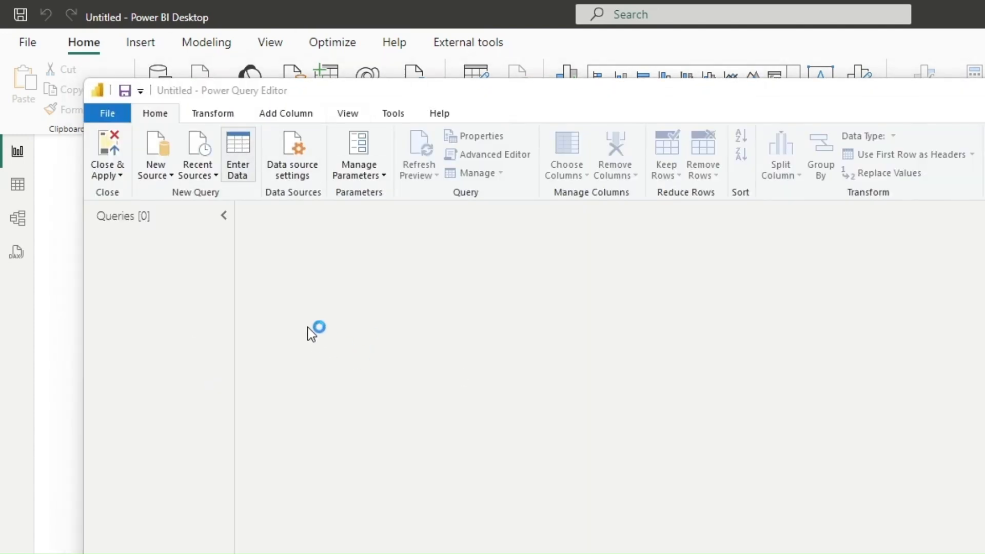
pyautogui.click(238, 151)
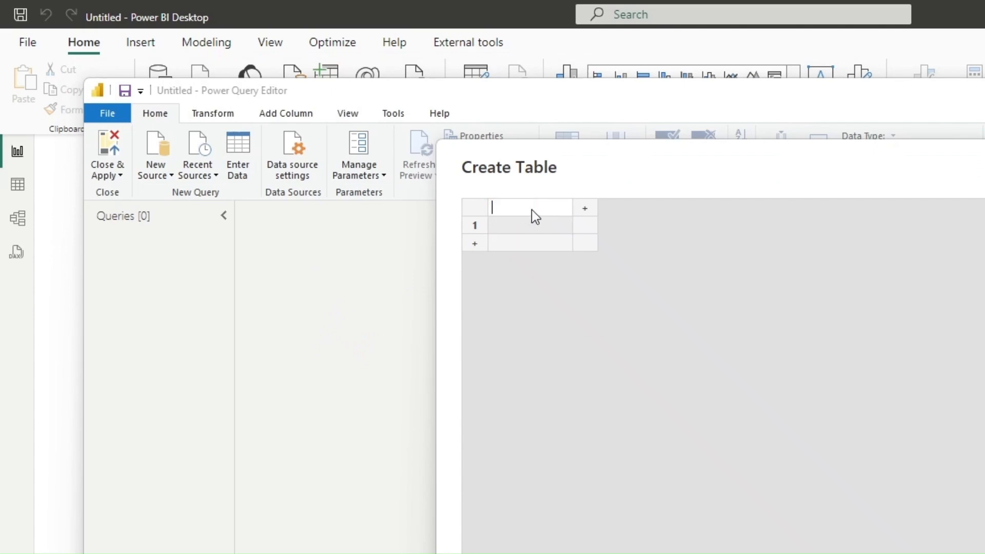
pyautogui.write('Toggle')
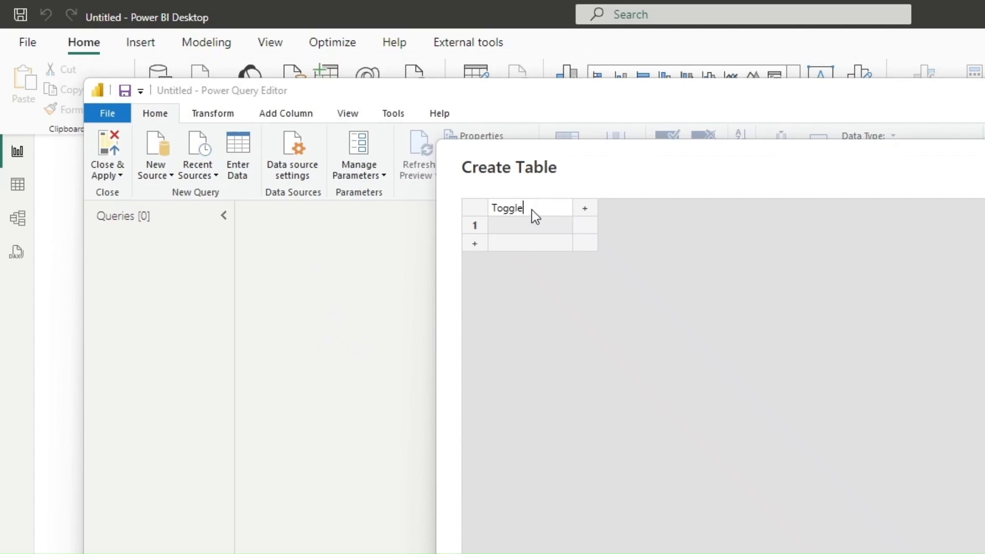
pyautogui.write('Option')
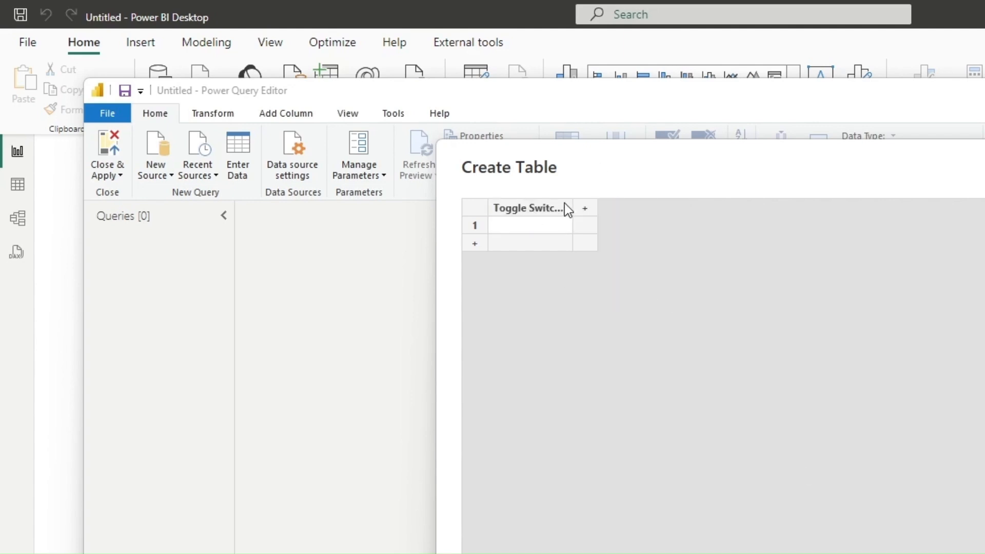
pyautogui.click(537, 225)
pyautogui.write('a')
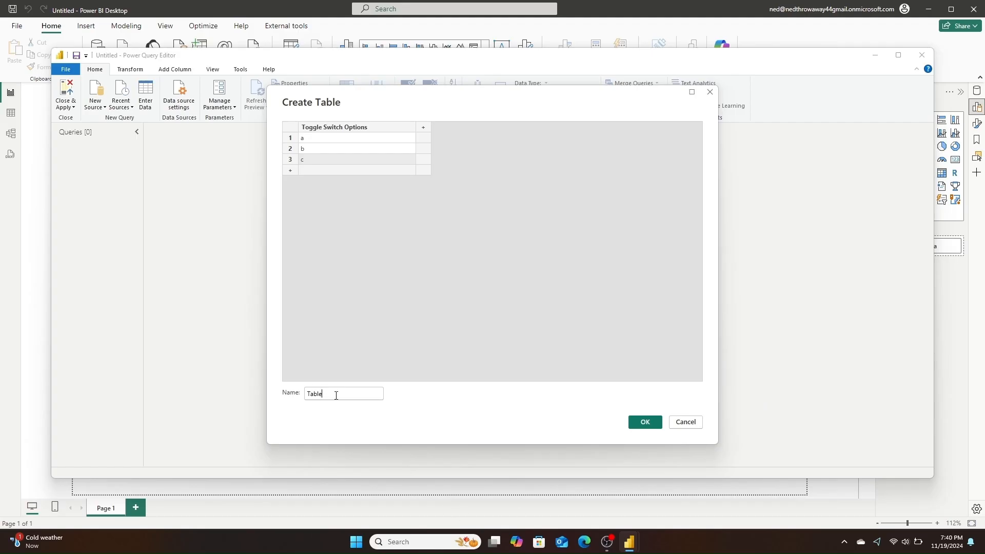
pyautogui.write('Toggle')
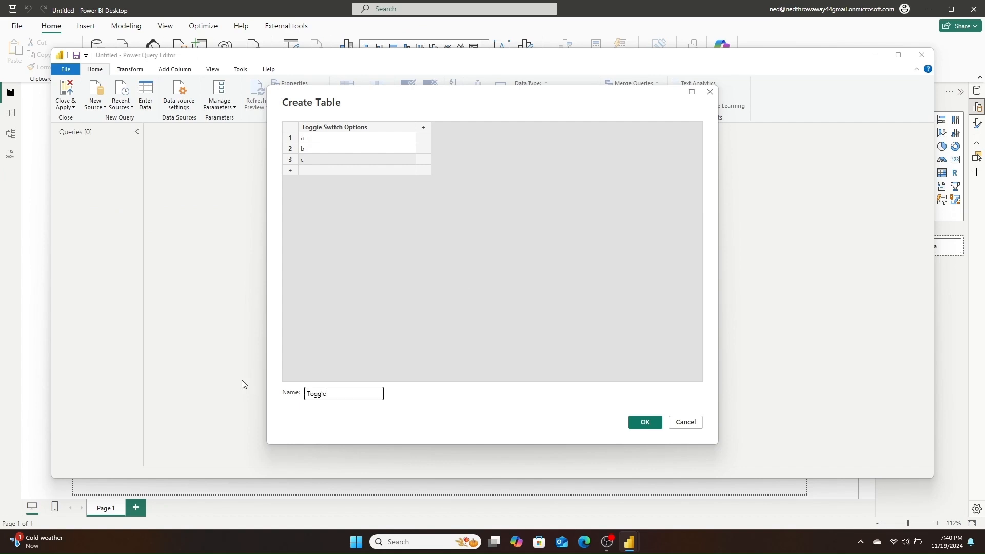
pyautogui.click(644, 422)
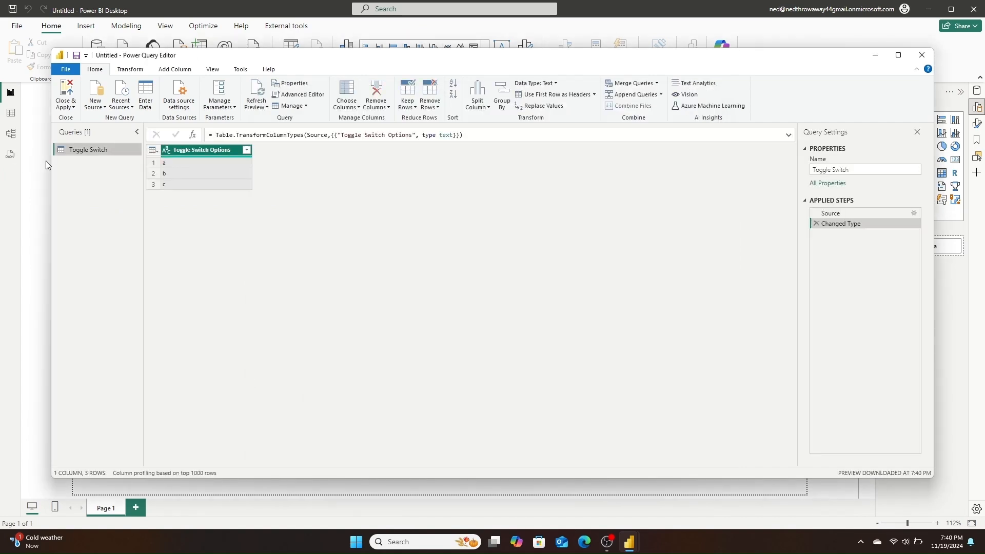
pyautogui.click(64, 94)
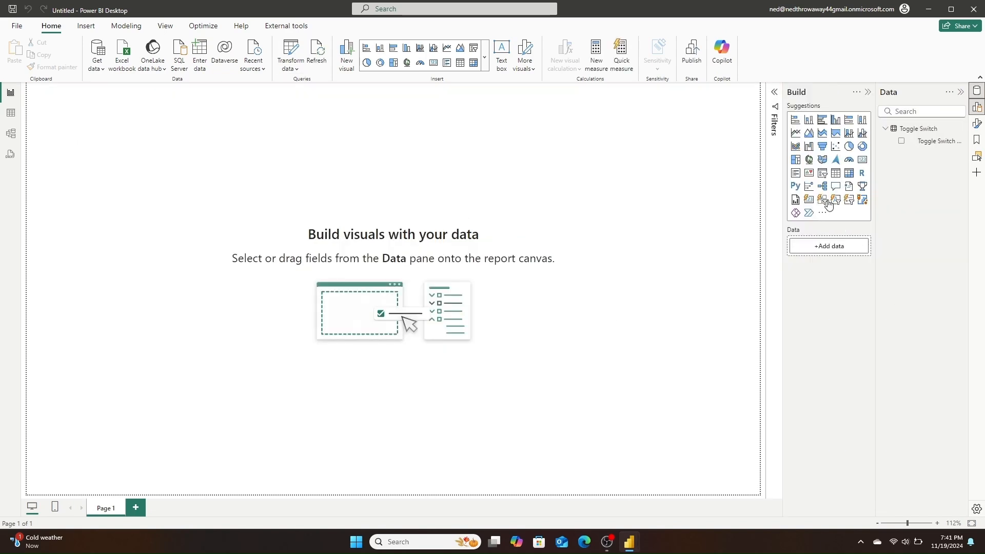
# - Add a button slicer with Toggle Switch Options as its field and widen it
pyautogui.click(821, 199)
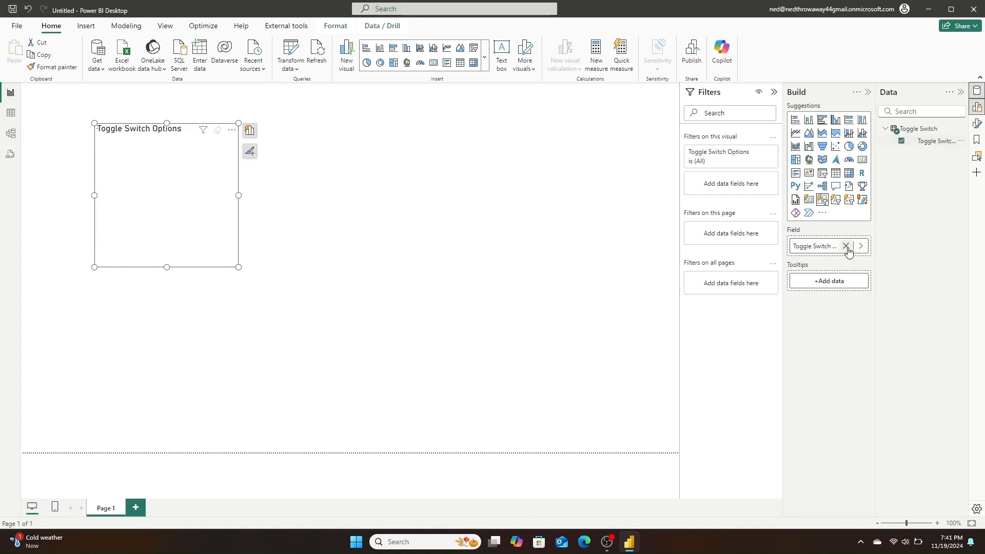
pyautogui.click(845, 246)
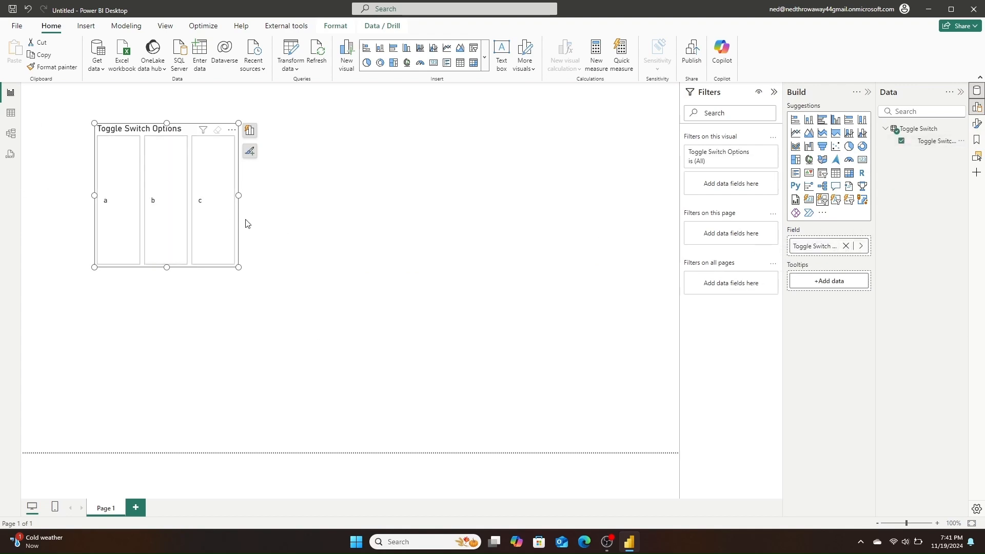
pyautogui.moveTo(238, 196); pyautogui.dragTo(298, 196)
pyautogui.write('image')
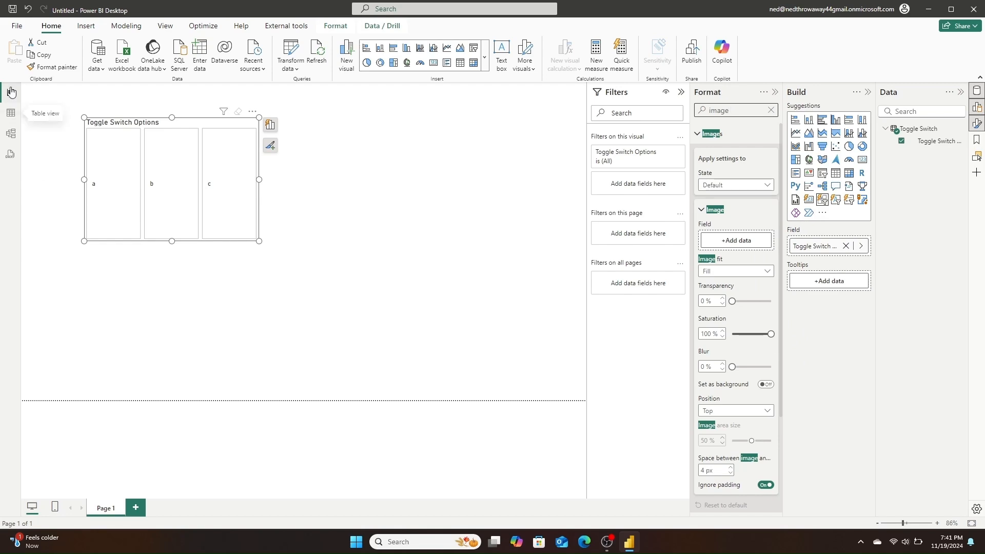
pyautogui.click(17, 25)
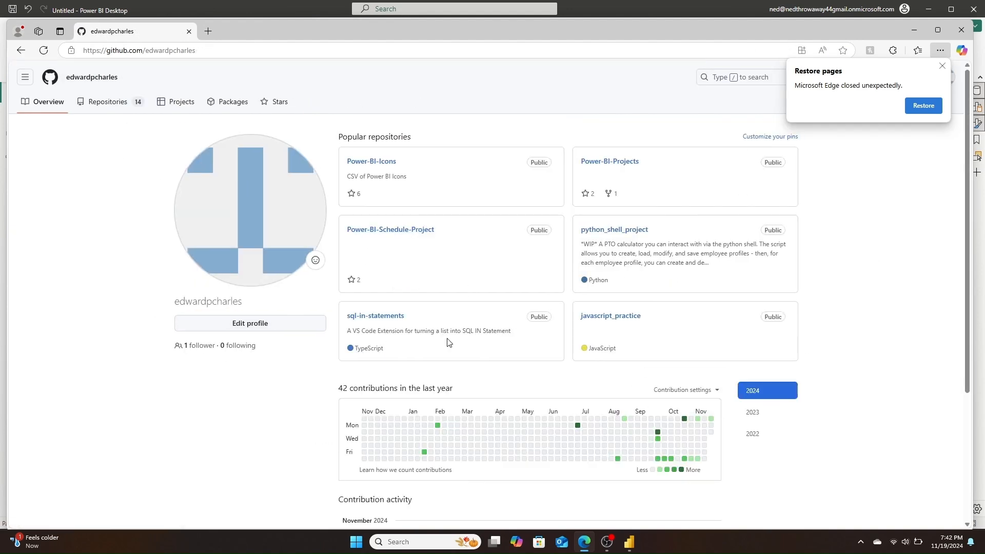
# - Download Material UI Icons.pbix from the Power-BI-Icons GitHub repository and open it
pyautogui.click(107, 101)
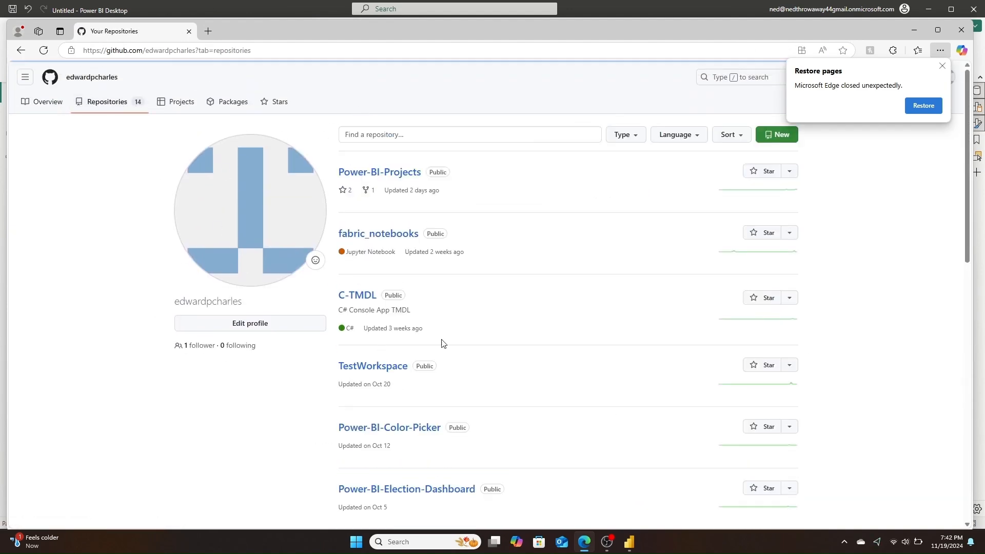
pyautogui.scroll(-3)
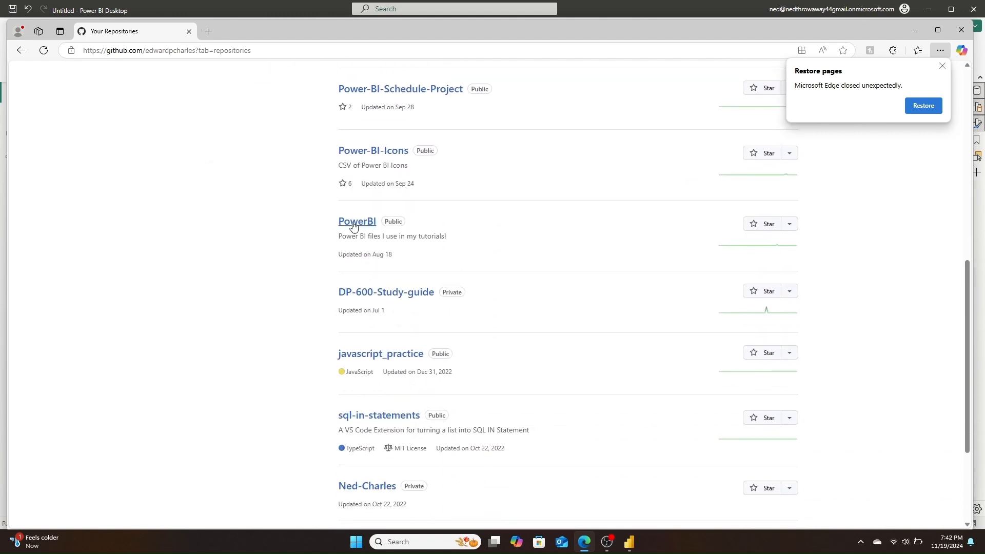
pyautogui.click(356, 221)
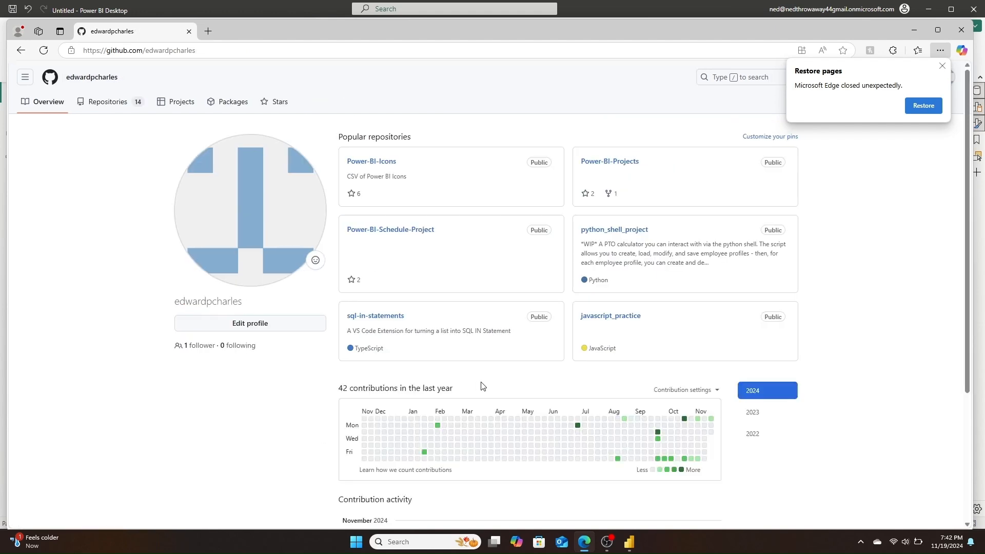
pyautogui.moveTo(562, 358)
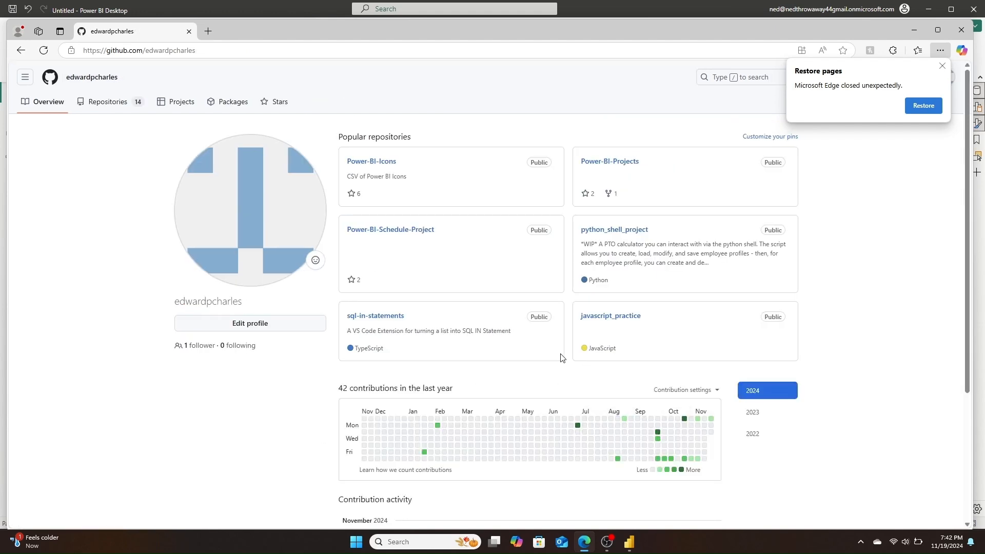
pyautogui.moveTo(372, 203)
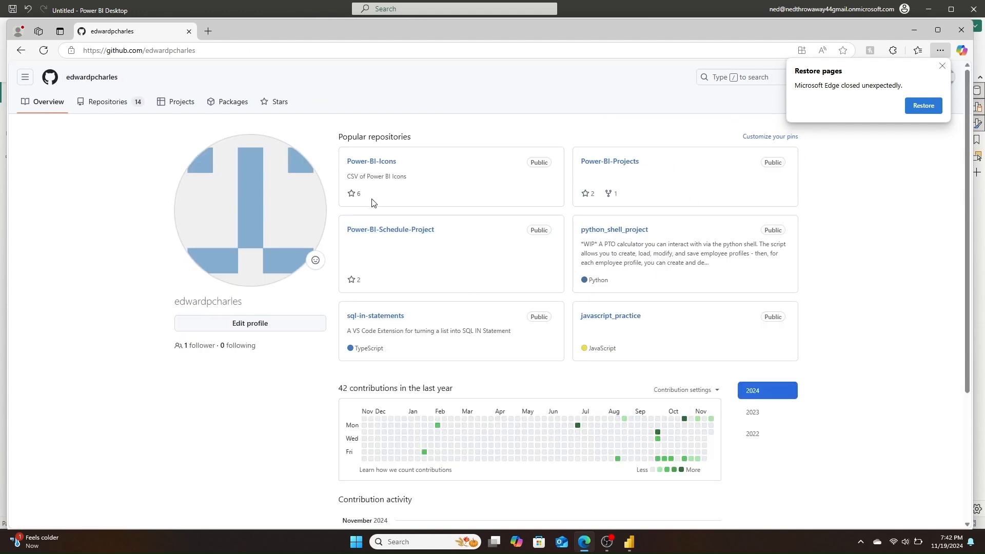
pyautogui.click(370, 160)
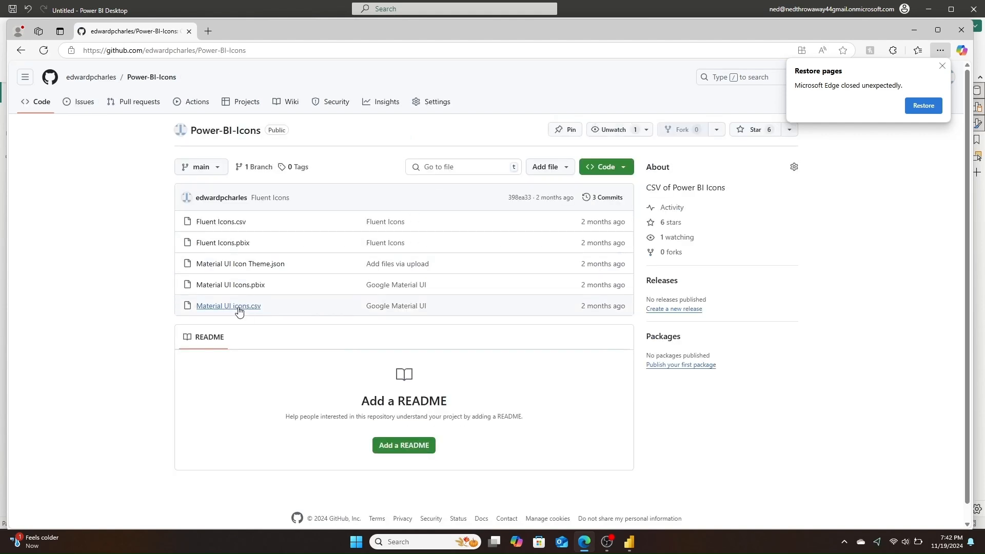
pyautogui.moveTo(230, 285)
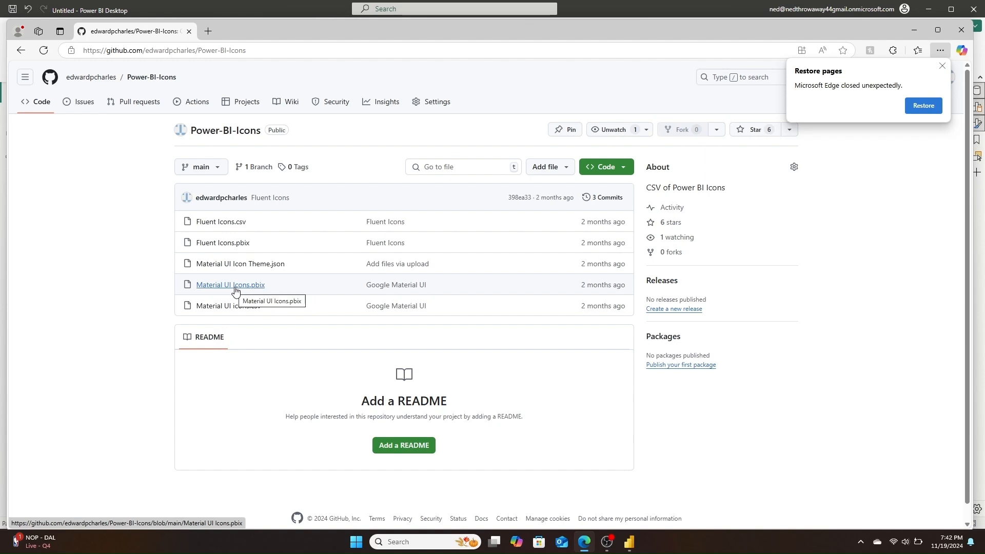
pyautogui.click(229, 284)
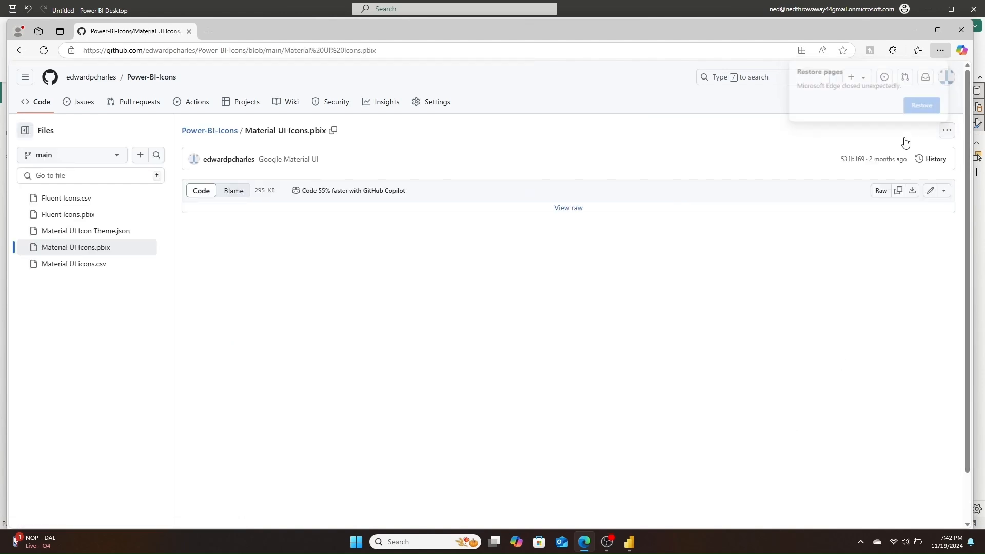
pyautogui.click(917, 50)
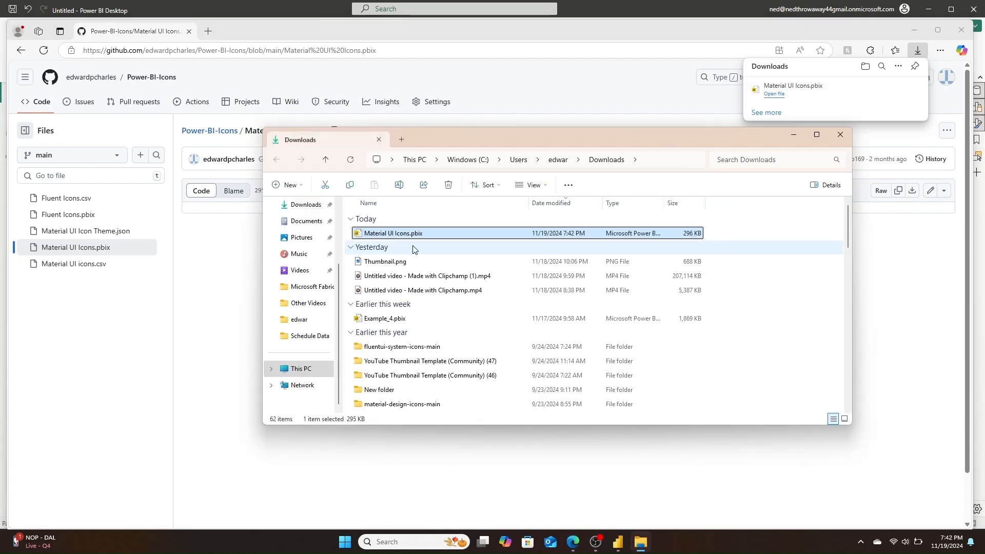
pyautogui.doubleClick(392, 232)
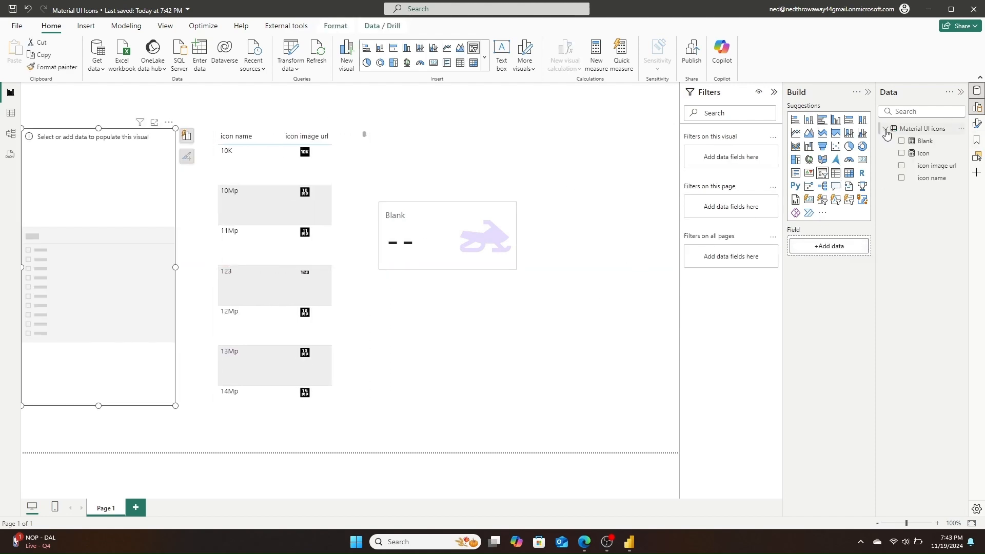
# - Filter icon names to 'Toggle' in the slicer and Data view to reveal toggle SVG codes
pyautogui.click(902, 178)
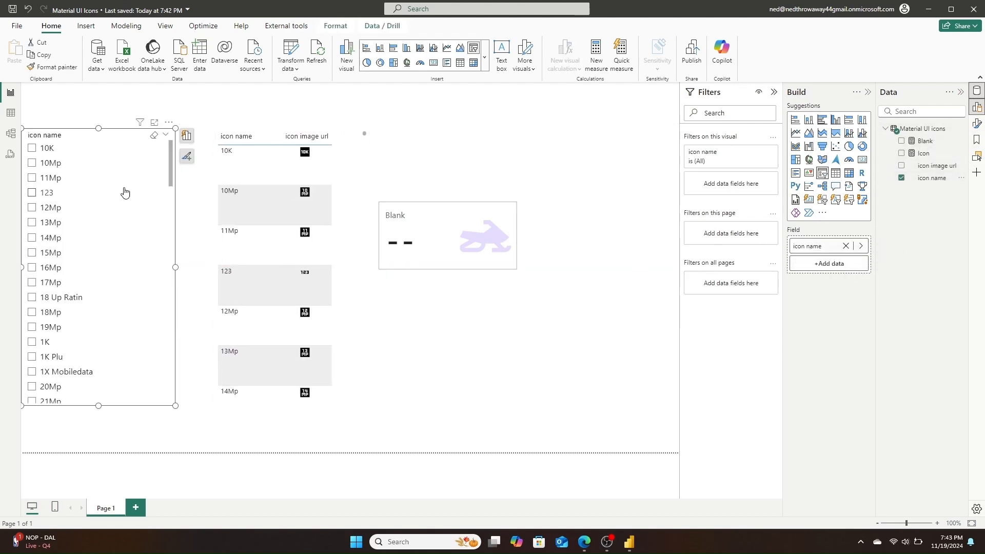
pyautogui.click(168, 121)
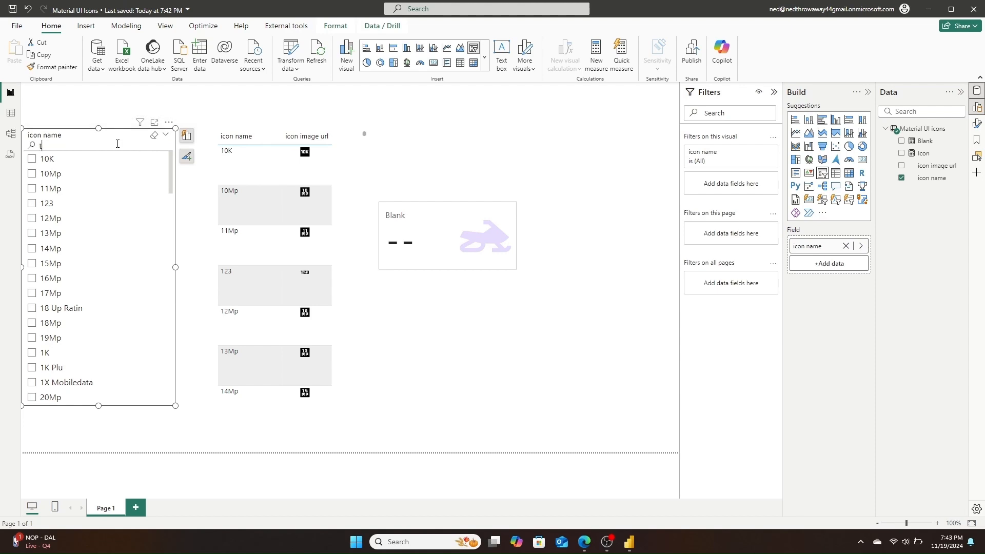
pyautogui.write('oggl')
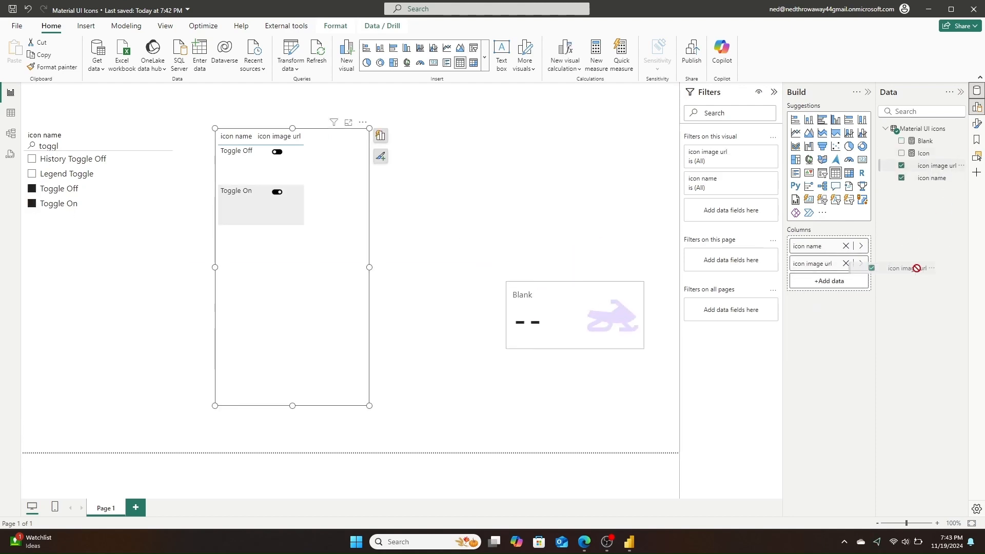
pyautogui.click(11, 112)
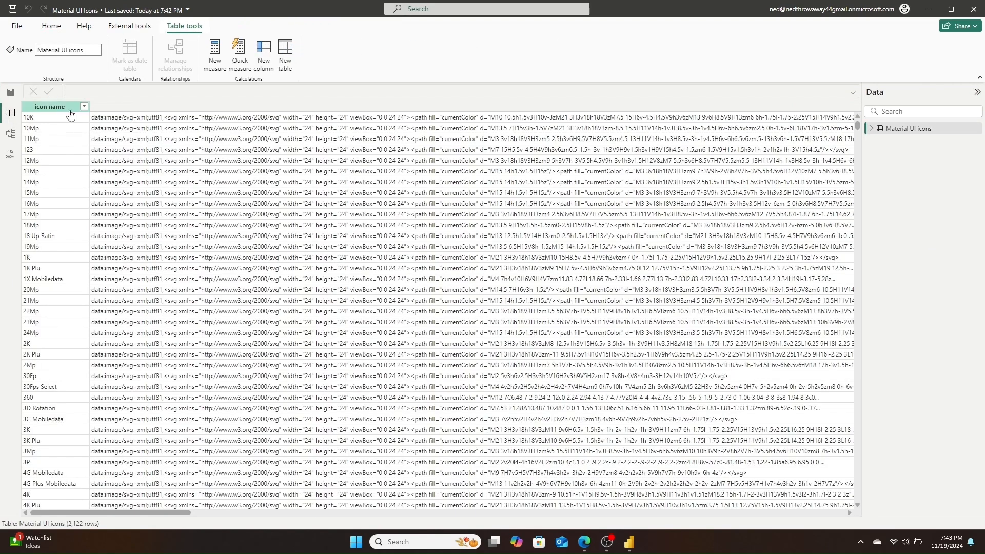
pyautogui.write('Toggle')
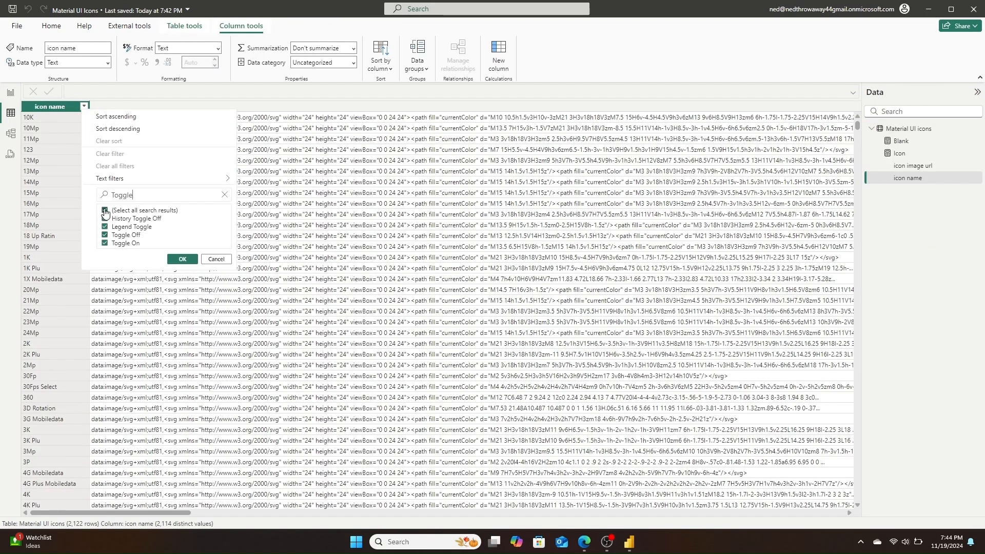
pyautogui.click(181, 259)
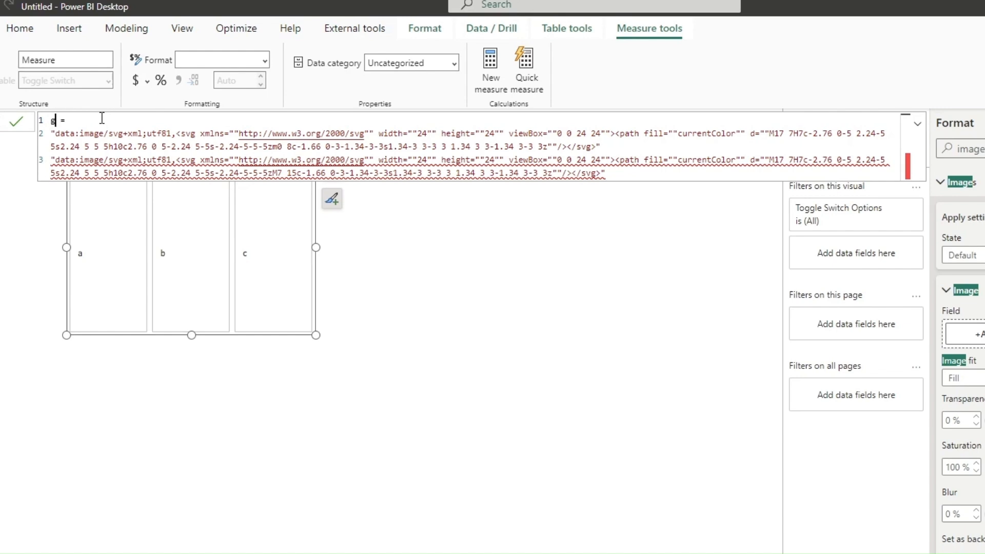
# - Write the toggle_on measure from the pasted SVG data URI, deleting the extra second SVG string
pyautogui.write('toggle_on = "data:image/svg+xml;utf81,<sv')
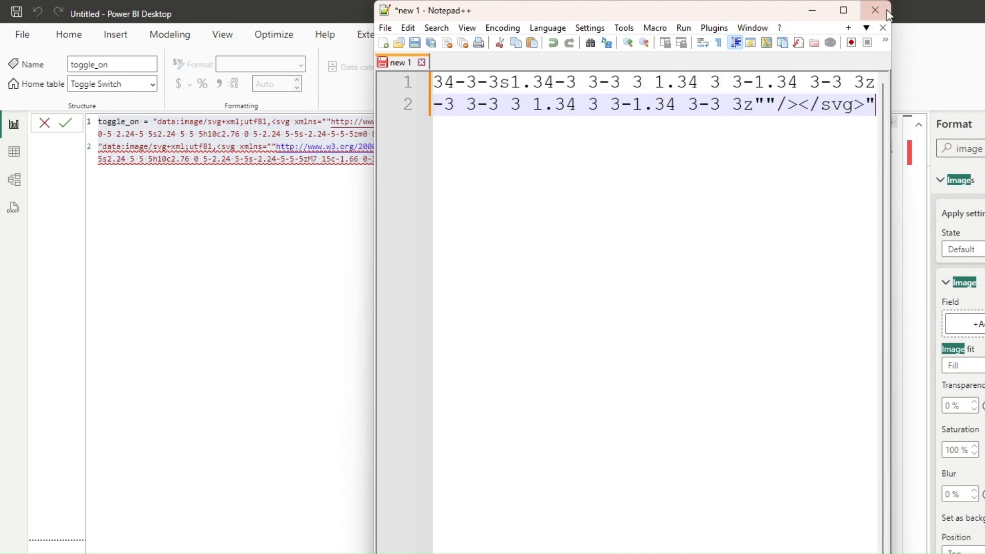
pyautogui.click(842, 10)
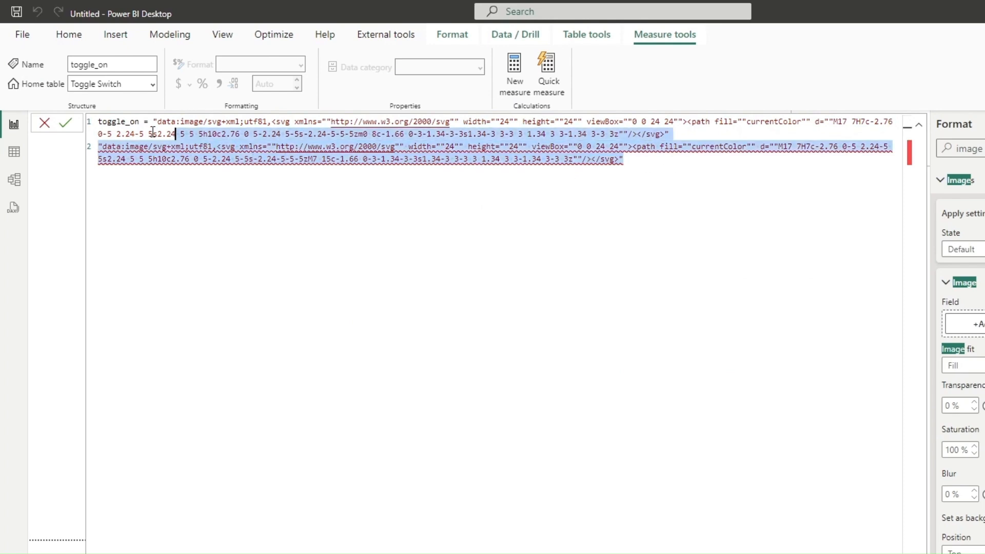
pyautogui.press('Delete')
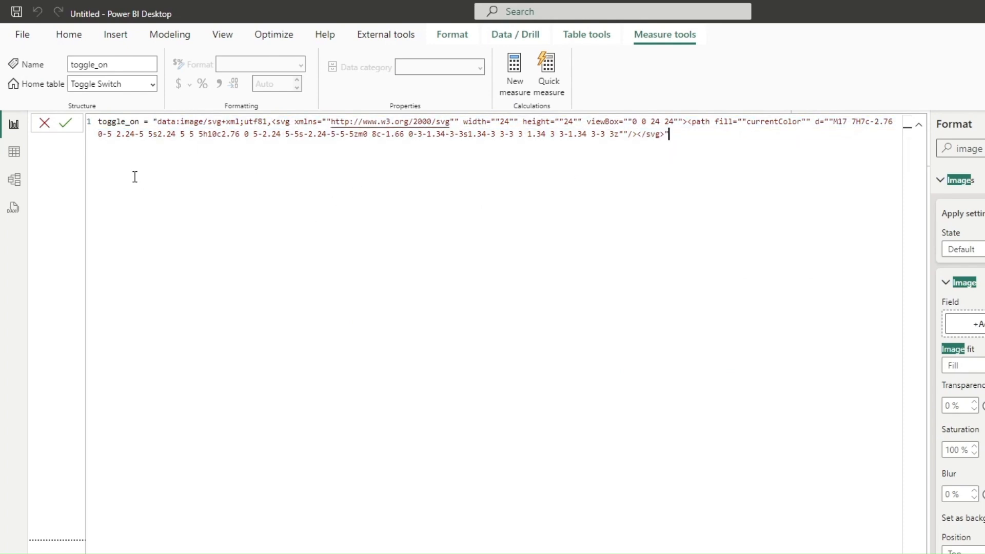
pyautogui.click(64, 122)
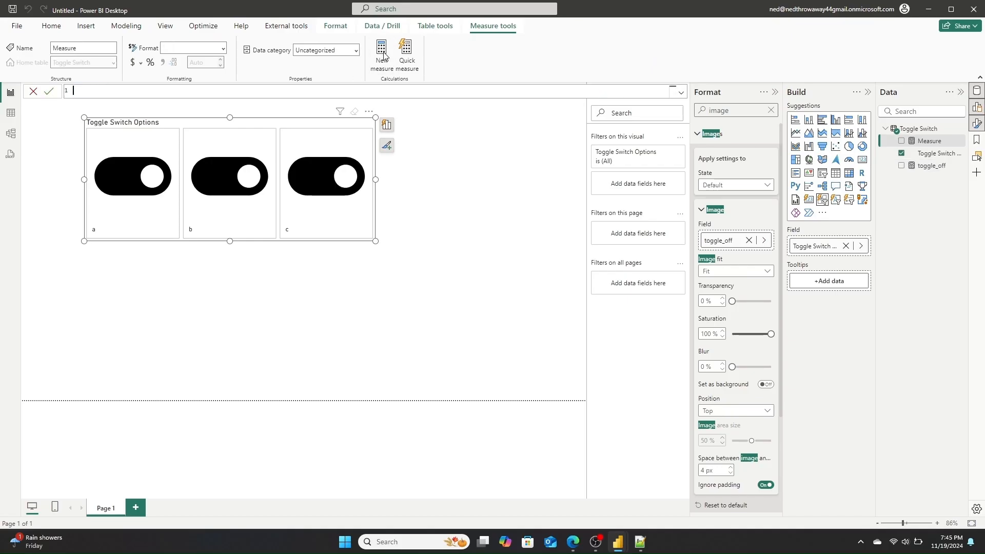
# - Add a toggle_on measure with the second SVG code and assign slicer images by button state
pyautogui.write('toggle_on =')
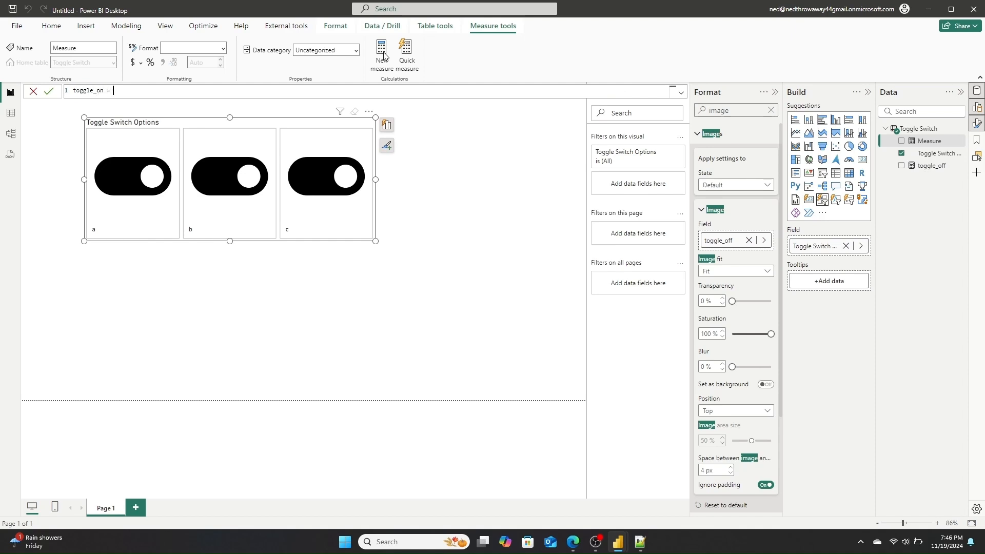
pyautogui.click(638, 545)
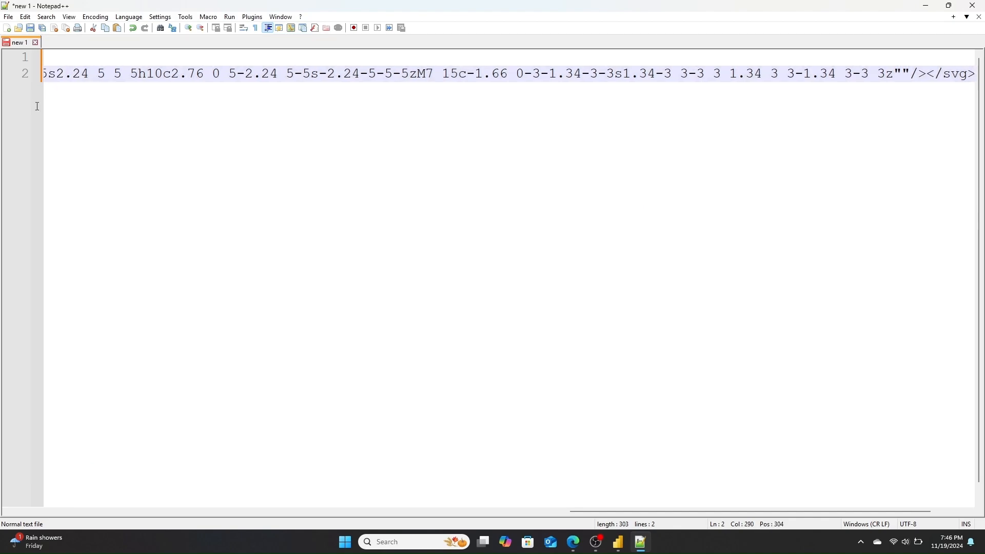
pyautogui.write('toggle_on =')
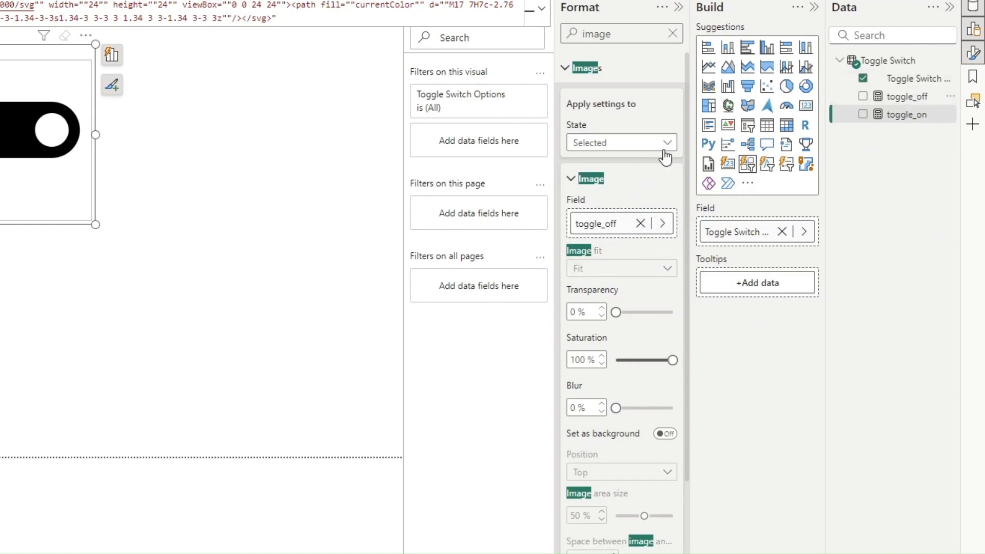
pyautogui.click(620, 142)
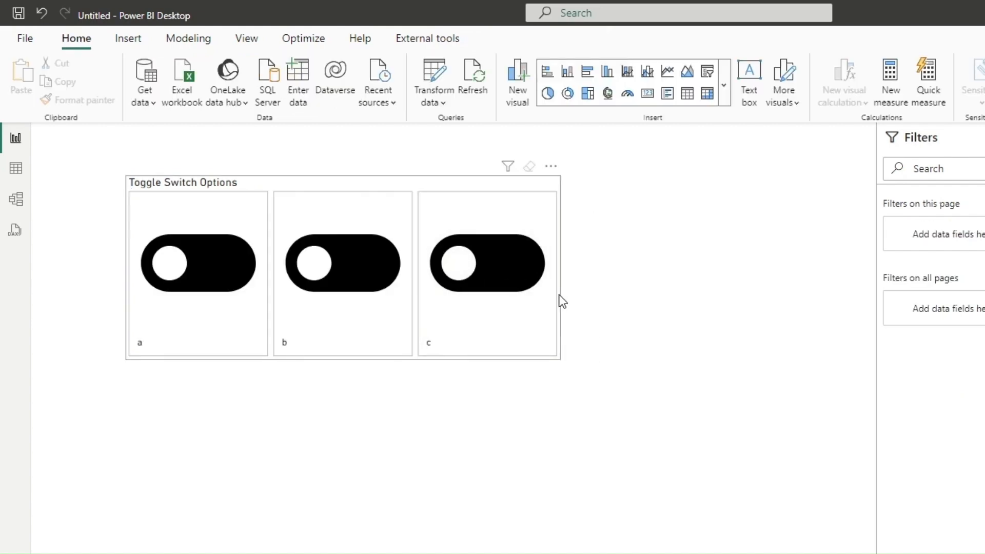
# - Turn off the slicer's Callout values to hide the a, b, c labels
pyautogui.click(487, 264)
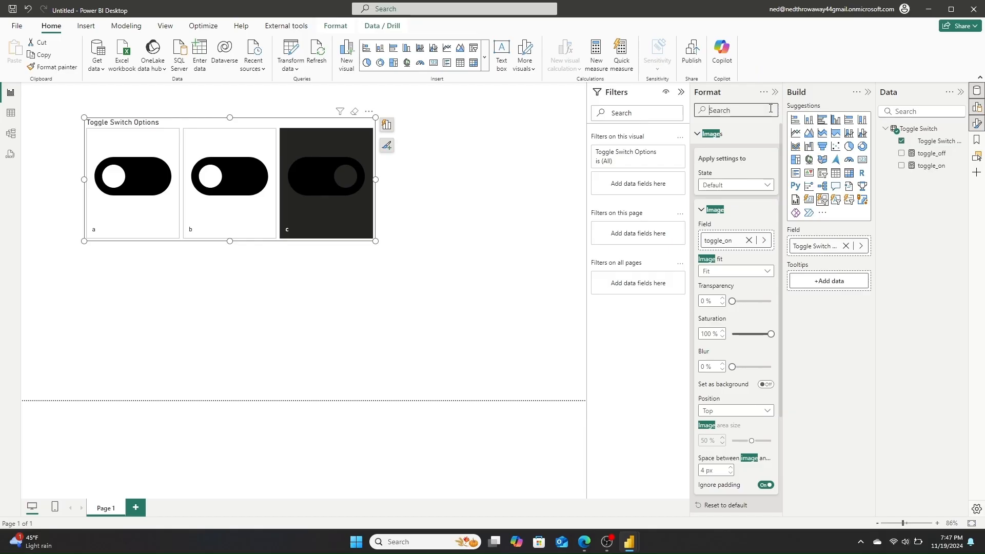
pyautogui.write('value')
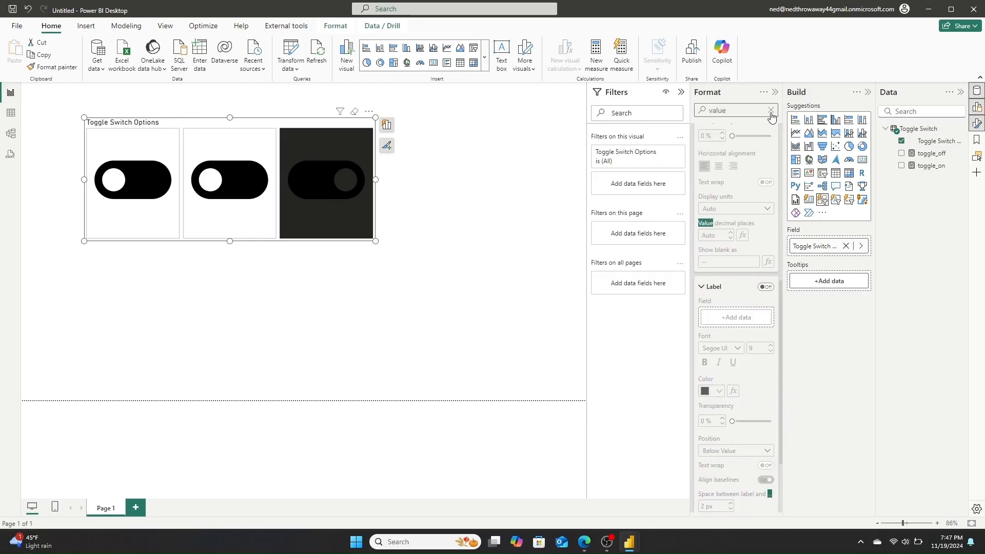
pyautogui.click(770, 110)
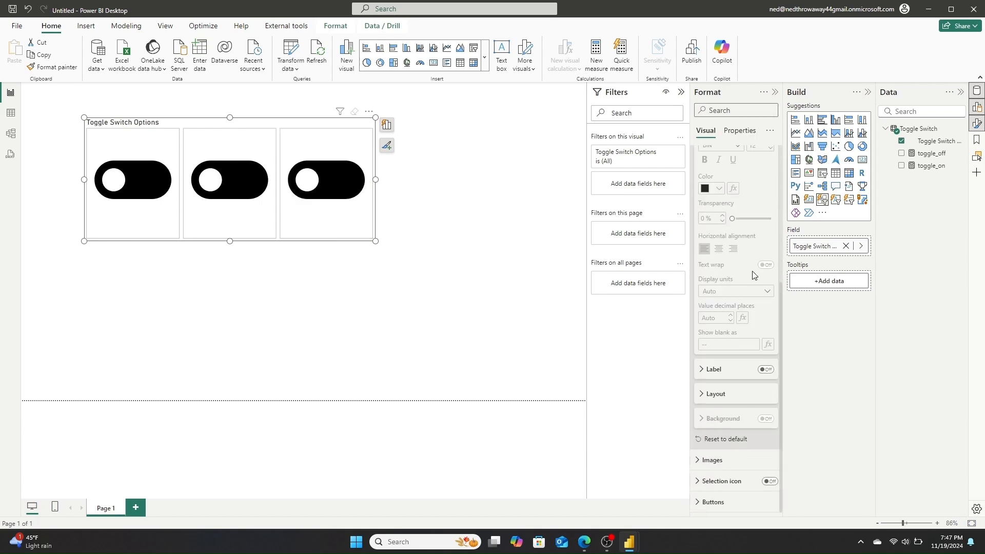
pyautogui.click(722, 149)
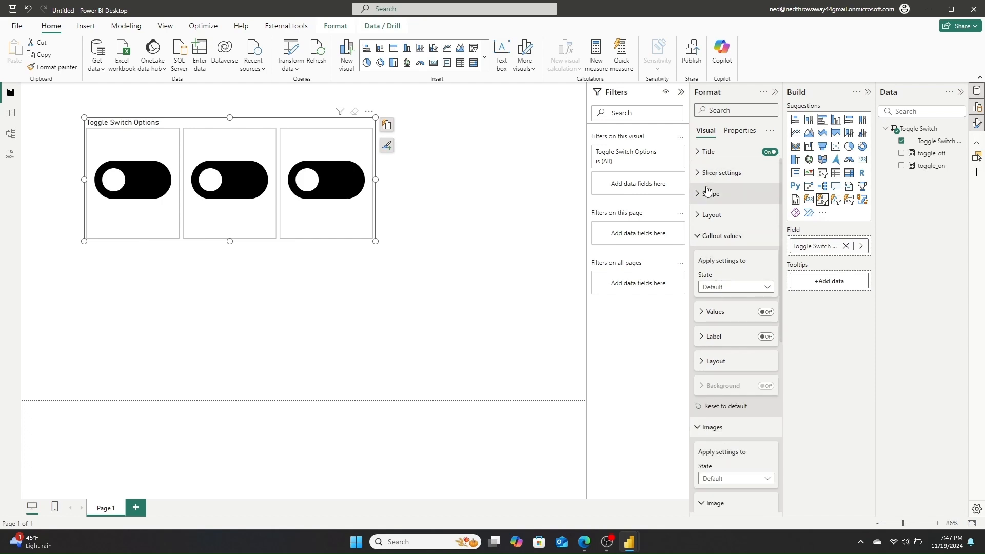
pyautogui.moveTo(705, 195)
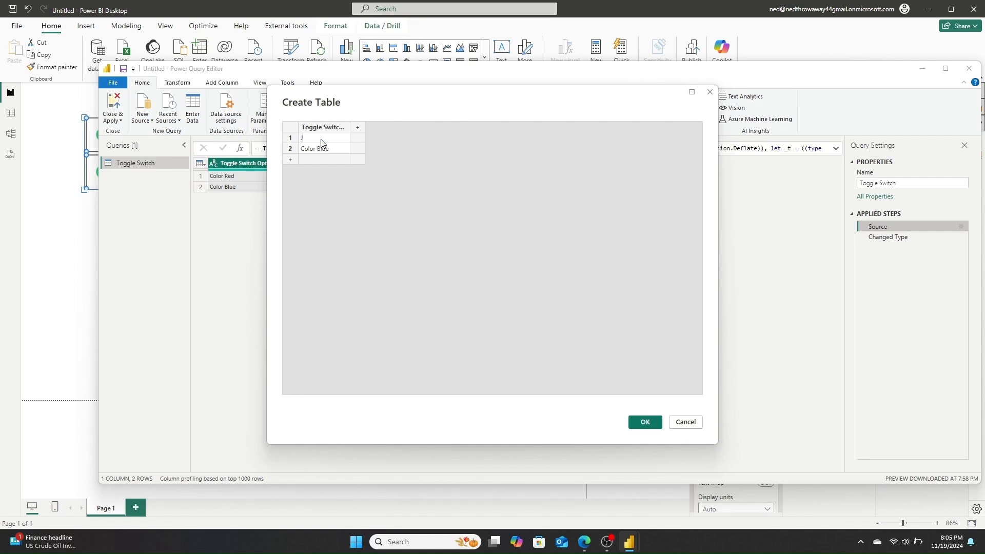
# - Replace the Toggle Switch table's rows with CY and PY in Power Query's Create Table dialog
pyautogui.write('January')
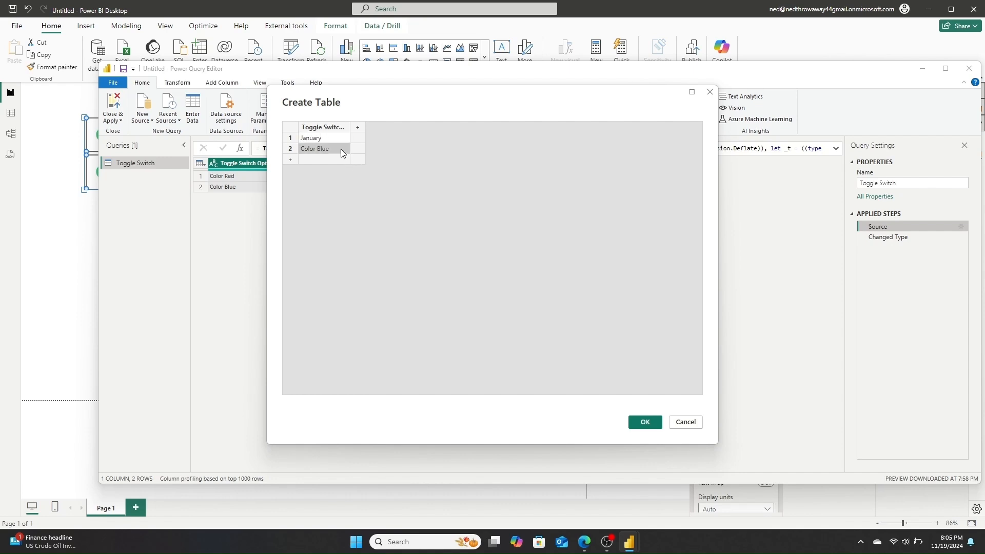
pyautogui.write('Febuary')
pyautogui.click(324, 137)
pyautogui.write('CY')
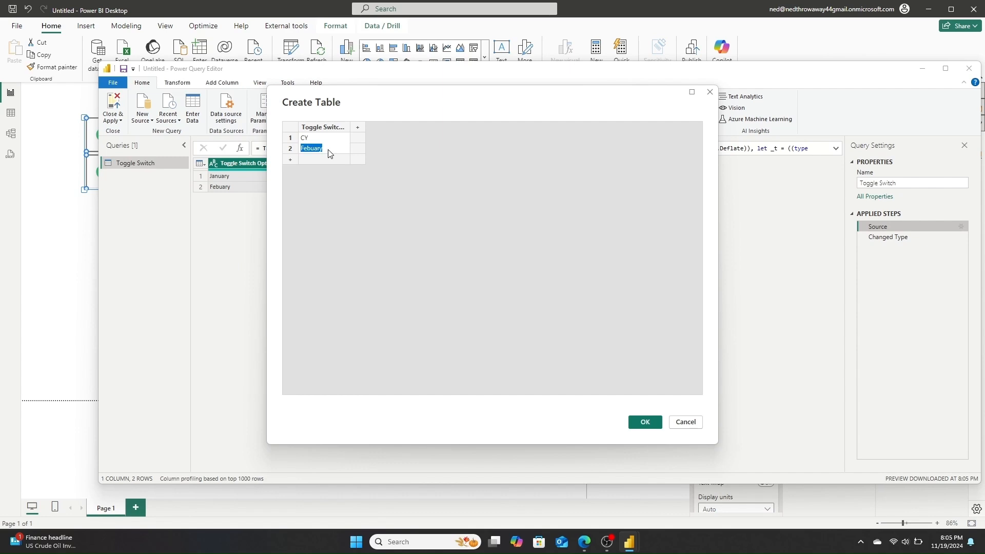
pyautogui.rightClick(289, 160)
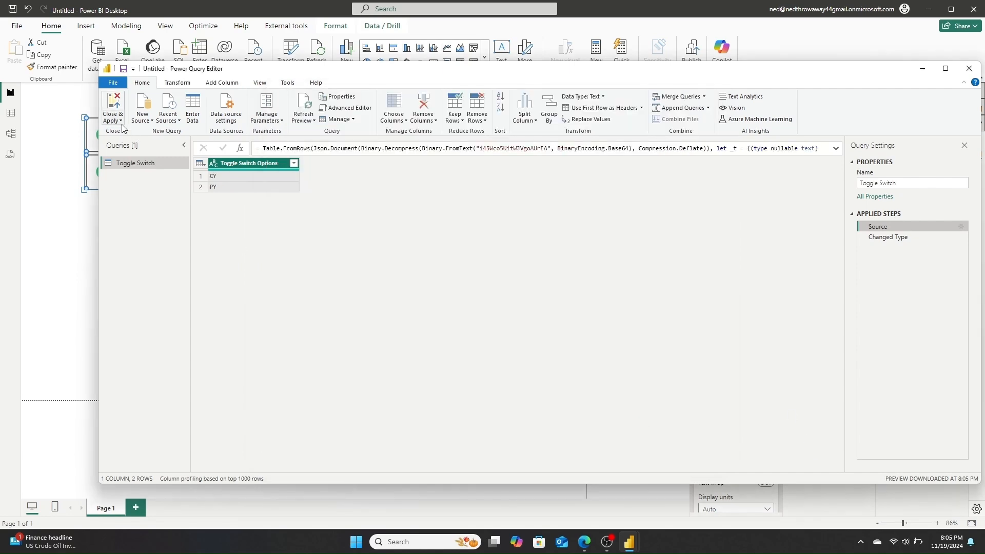
pyautogui.click(112, 106)
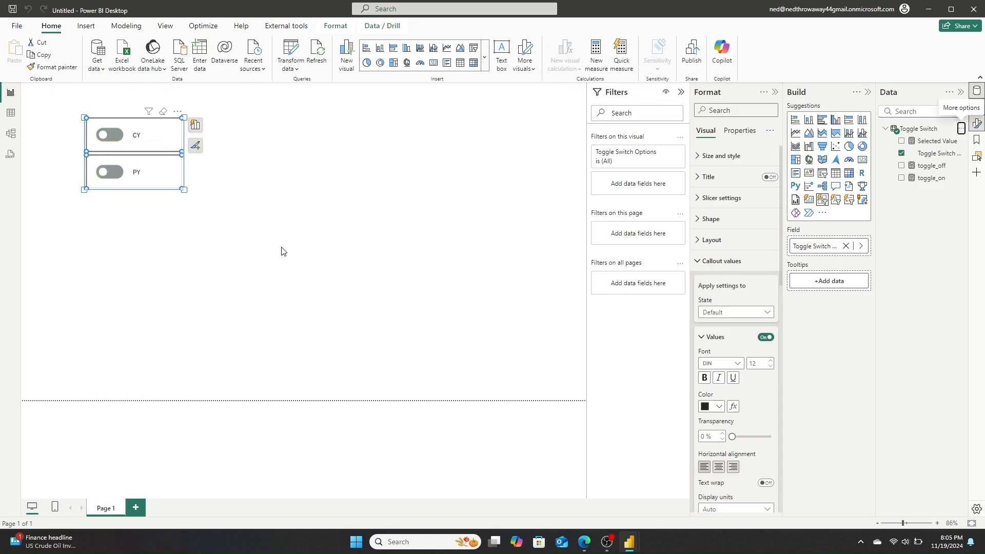
# - Remove the CY/PY slicer's button borders, adjust the toggle images, and test switching PY
pyautogui.click(108, 134)
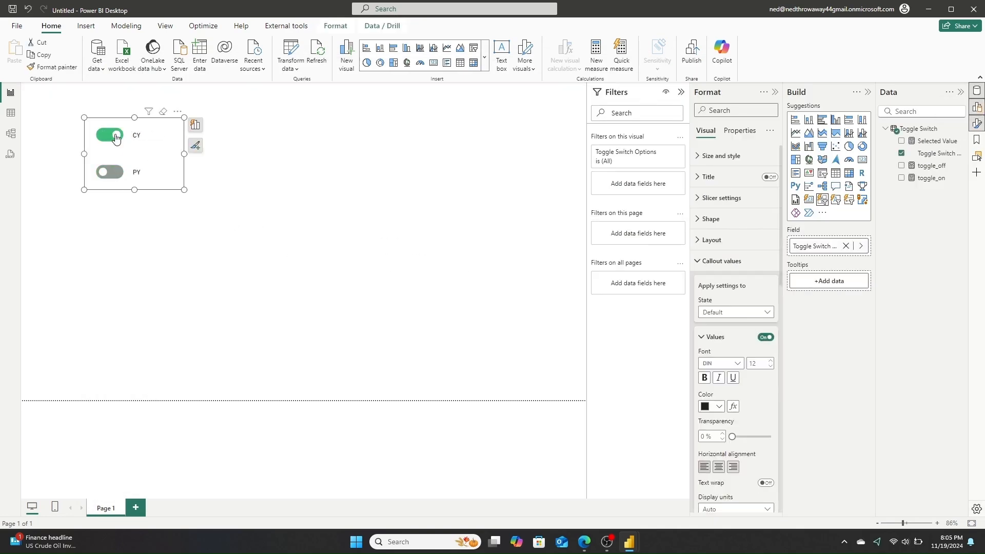
pyautogui.write('bord')
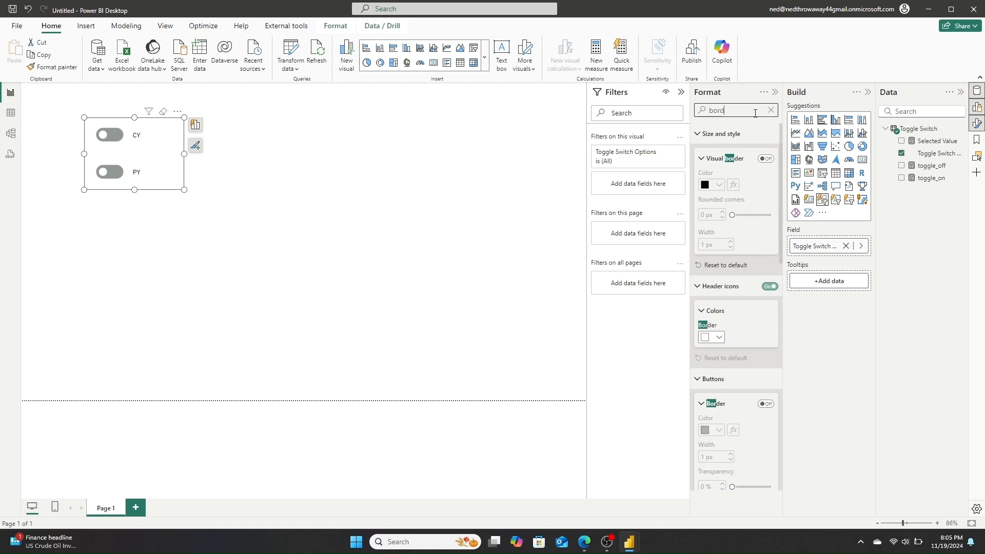
pyautogui.click(764, 403)
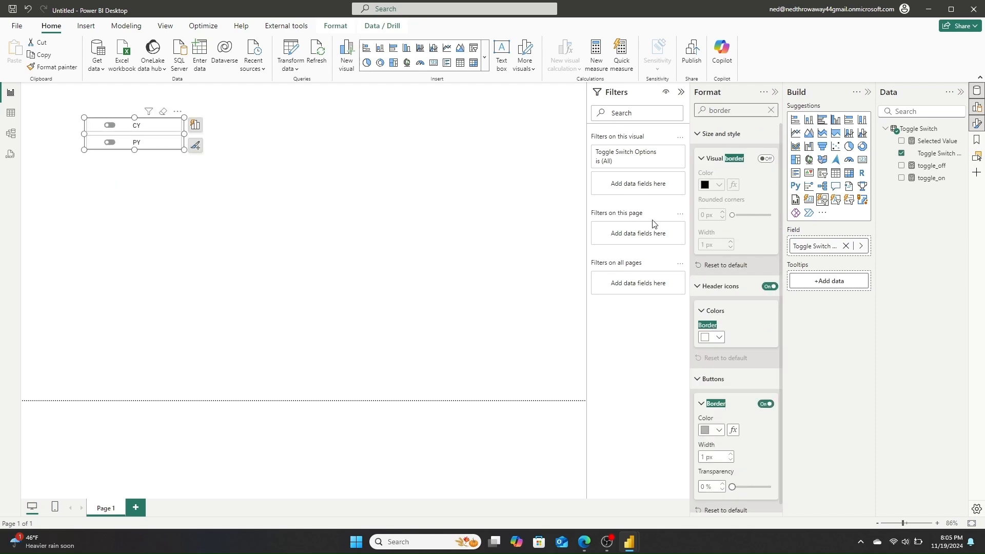
pyautogui.write('image')
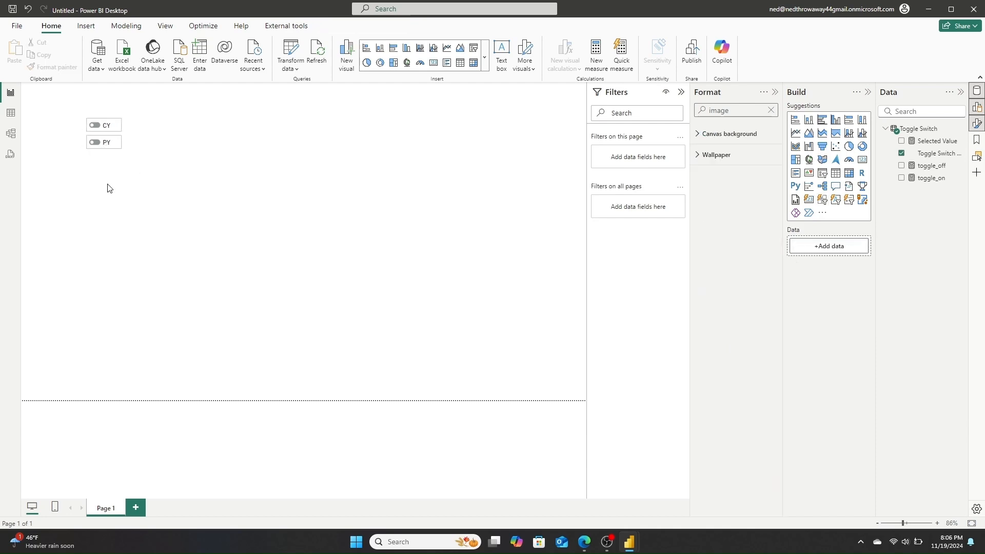
pyautogui.click(103, 133)
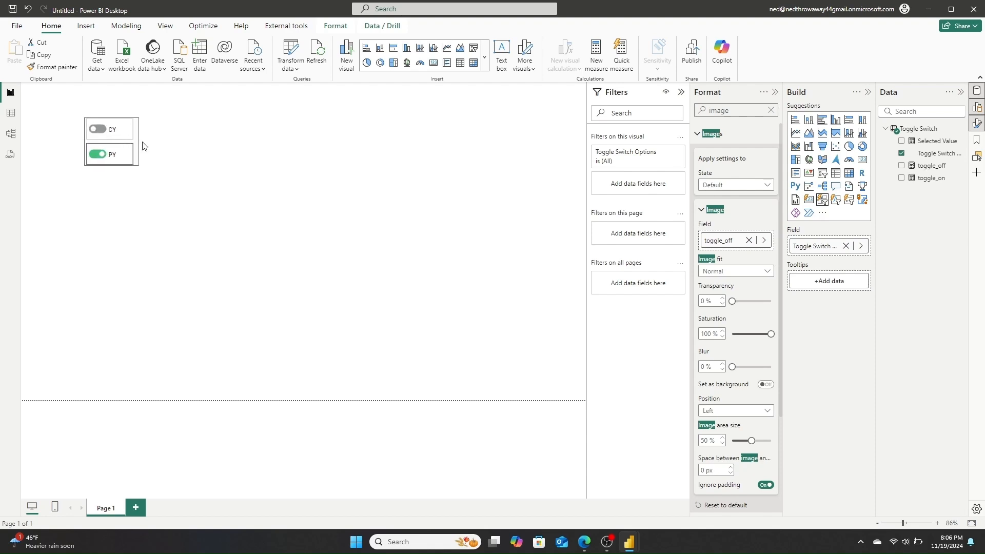
pyautogui.click(110, 149)
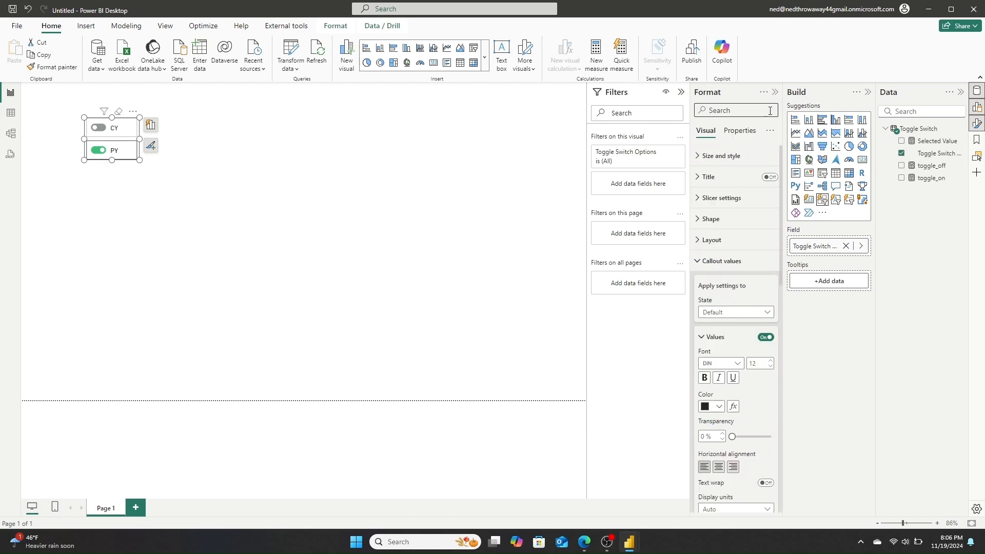
pyautogui.write('bor')
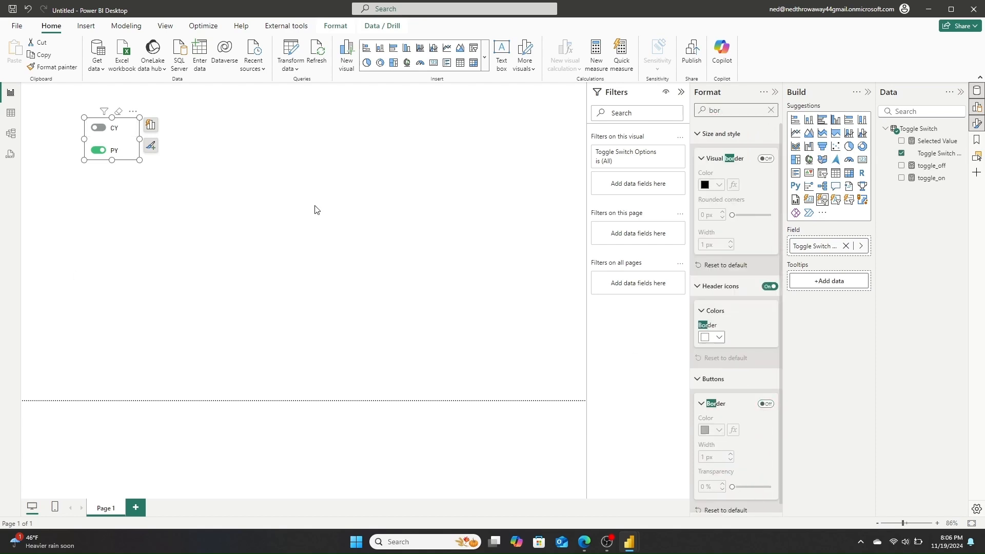
pyautogui.click(314, 209)
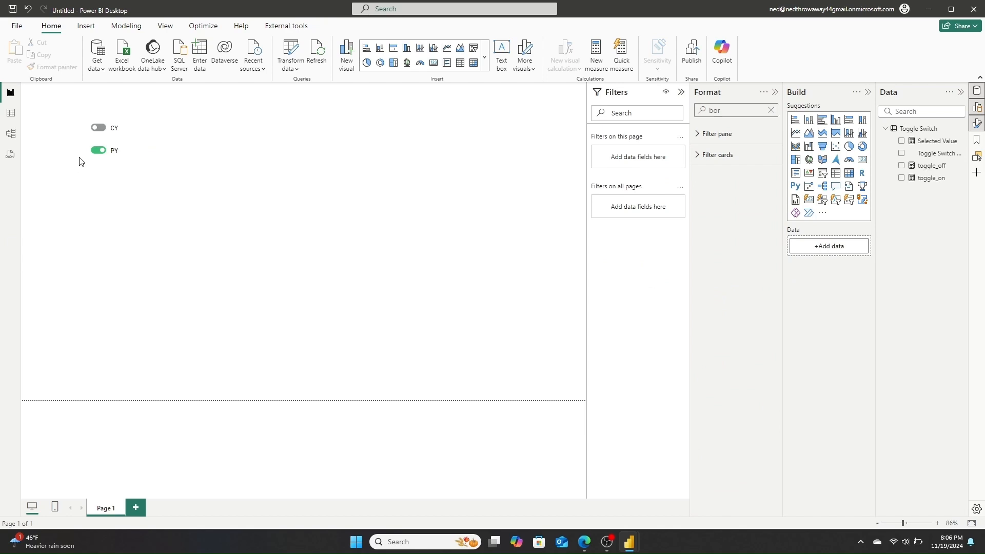
pyautogui.click(110, 138)
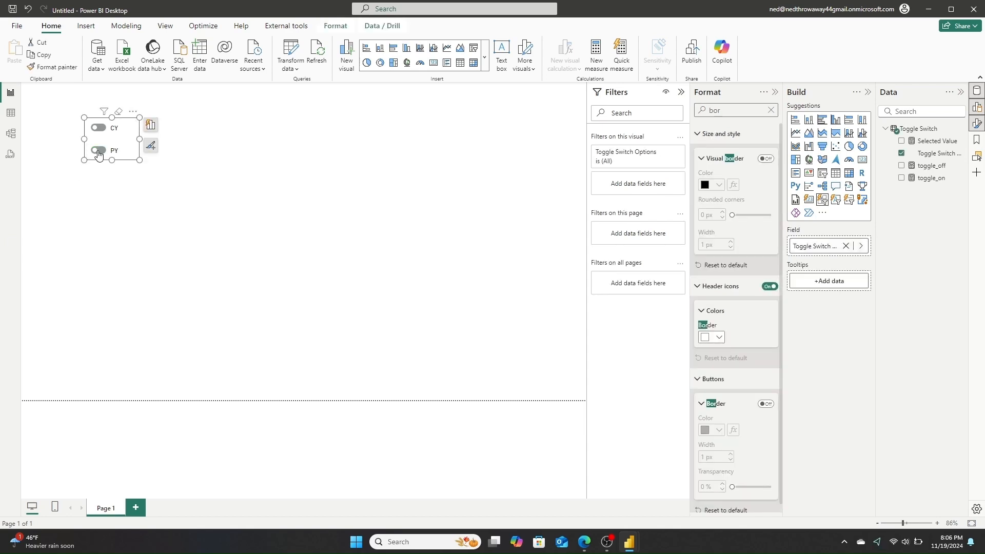
pyautogui.click(98, 151)
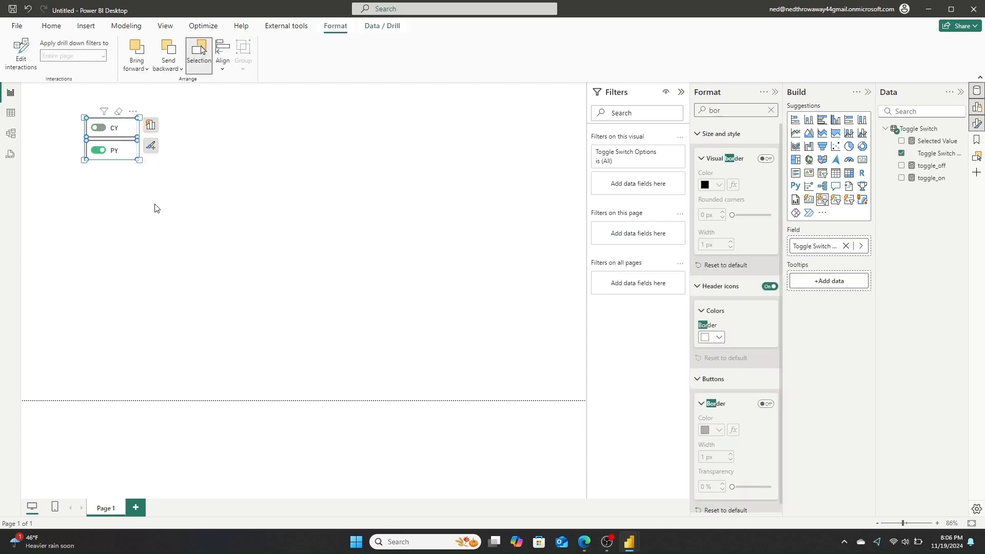
pyautogui.click(51, 25)
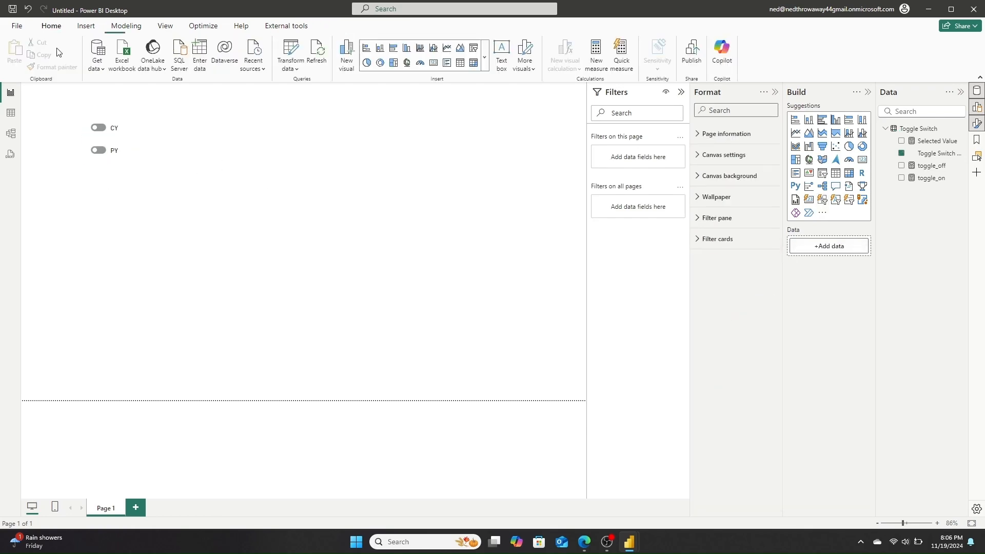
# - Set the toggle slicer's image fit to Fill so the CY and PY switches enlarge
pyautogui.click(51, 26)
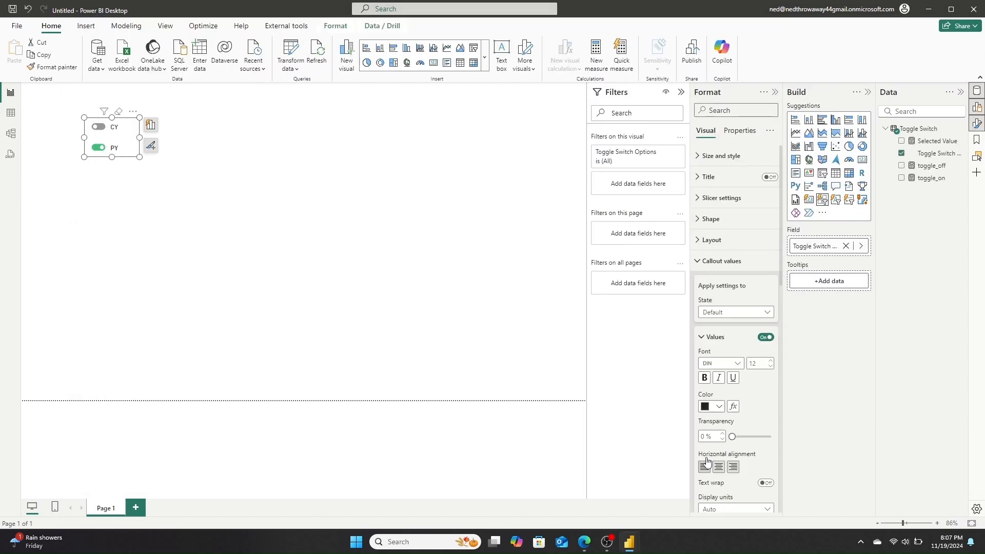
pyautogui.write('i')
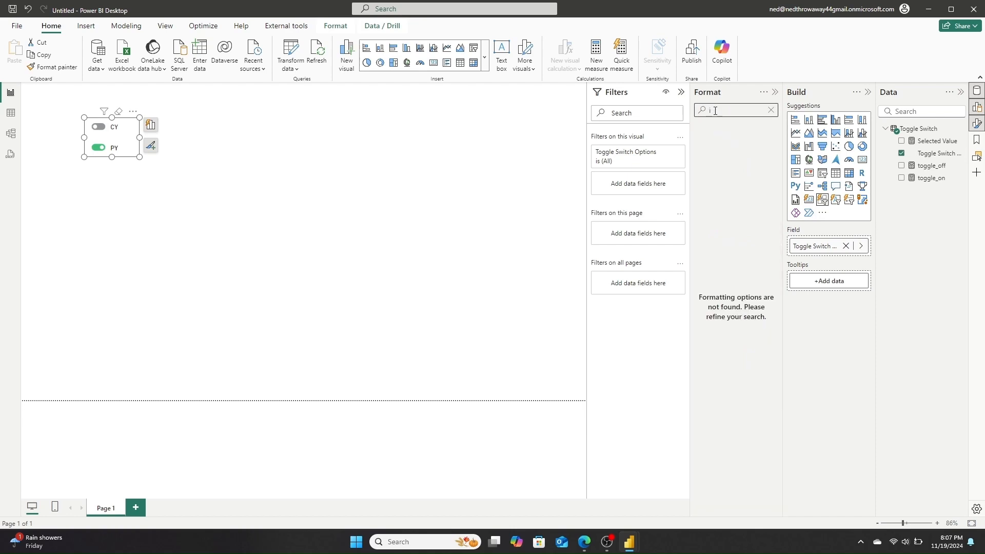
pyautogui.write('m')
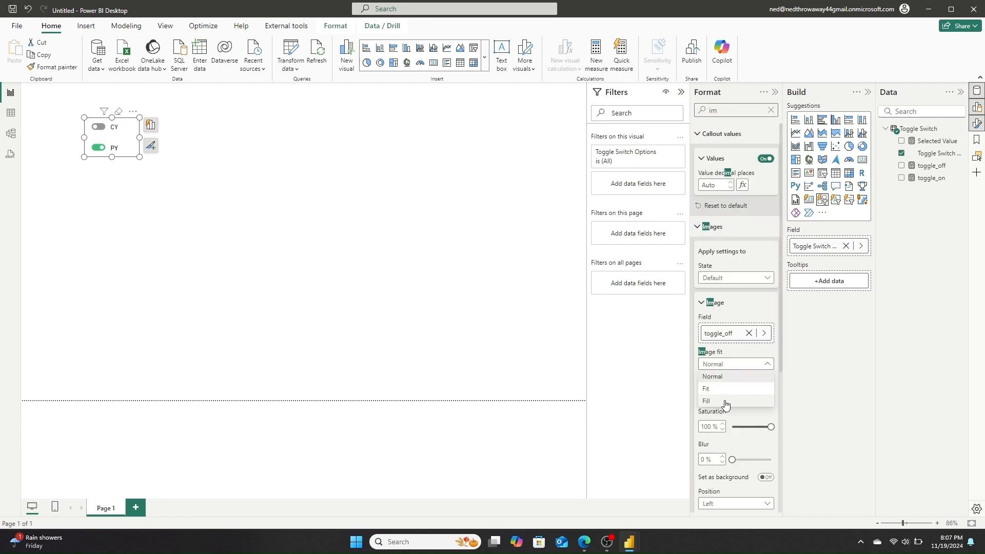
pyautogui.click(706, 401)
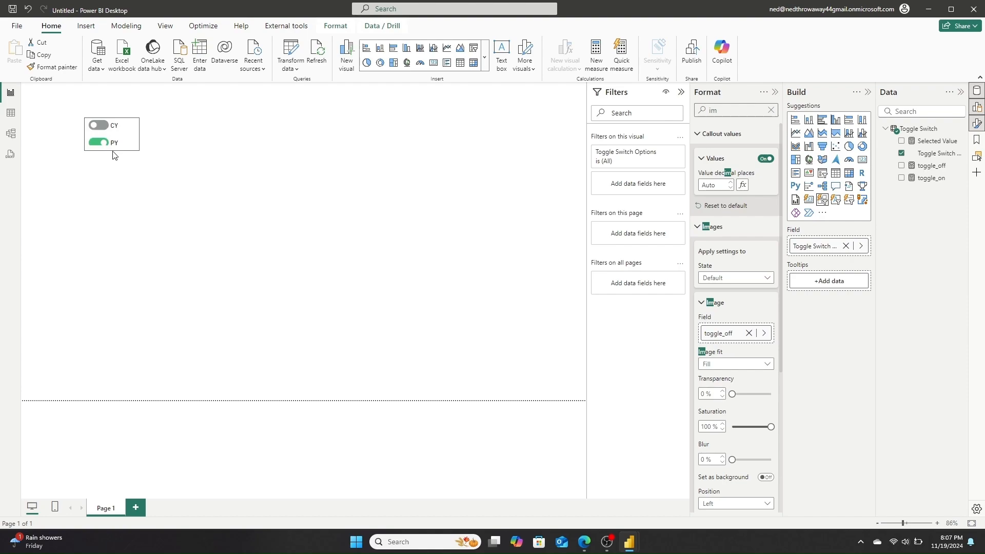
pyautogui.click(110, 135)
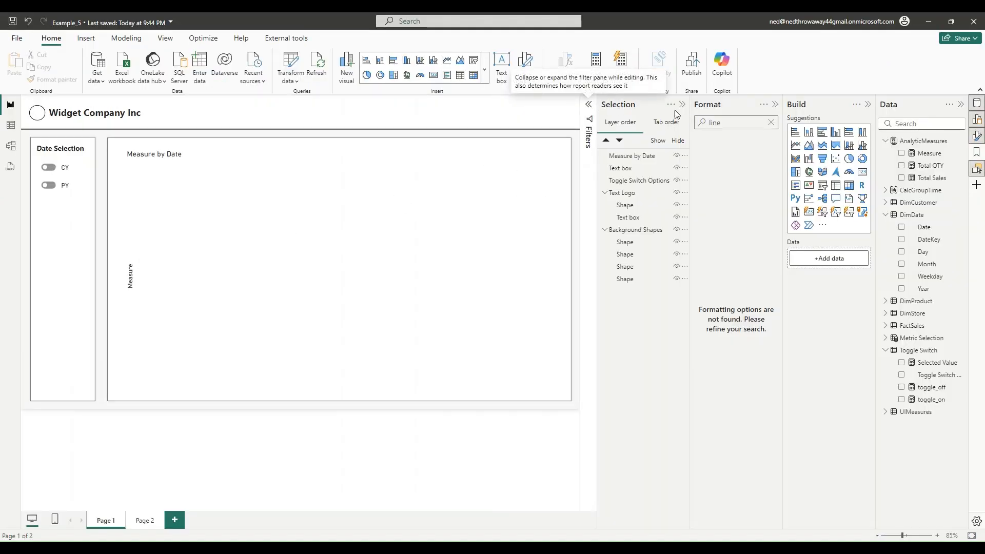
# - Collapse the side panes and toggle CY and PY so both are on, spanning 2023–2024
pyautogui.click(587, 104)
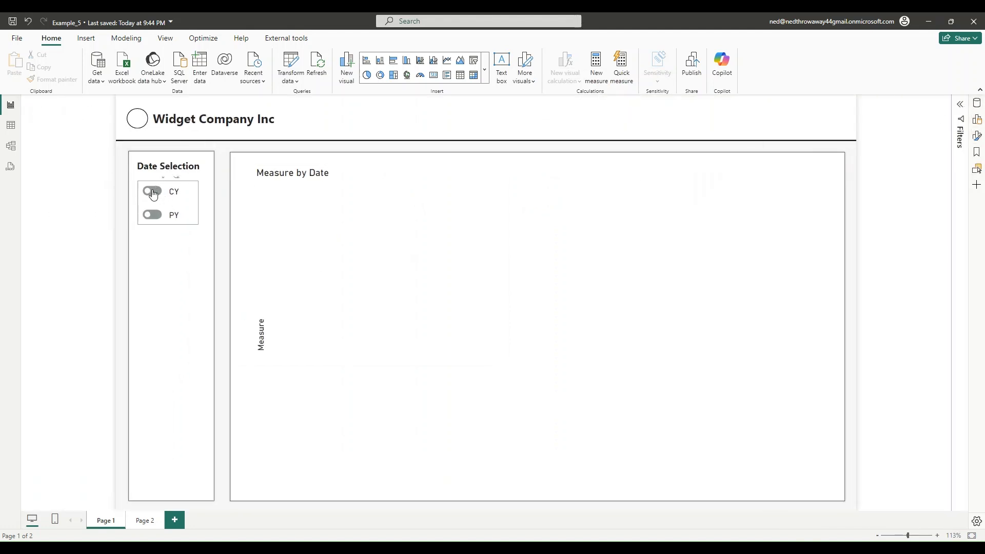
pyautogui.click(151, 193)
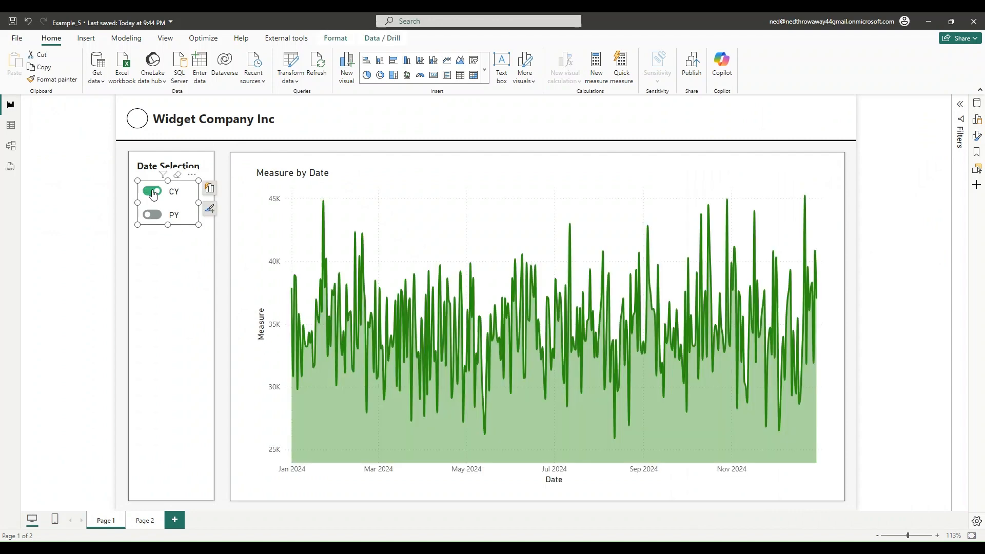
pyautogui.click(151, 214)
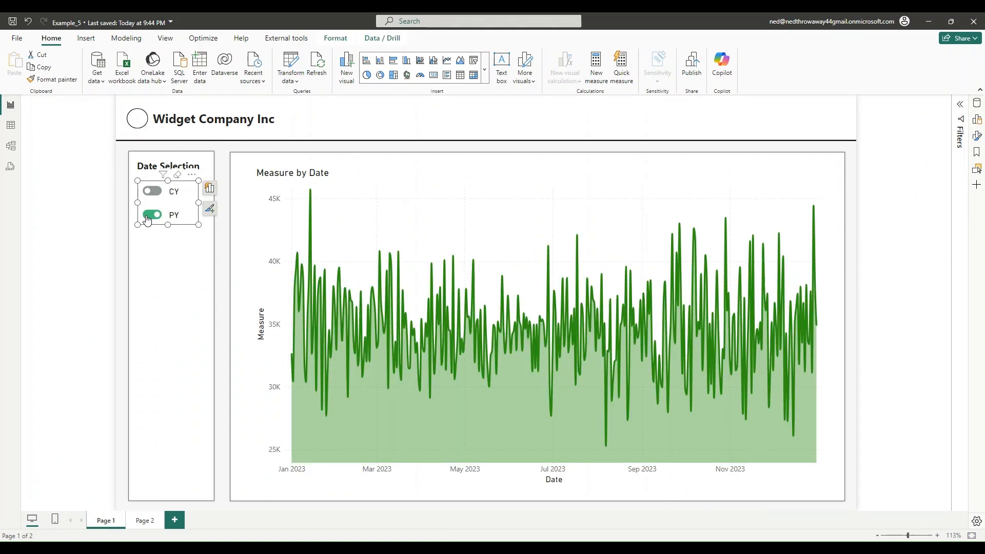
pyautogui.click(152, 191)
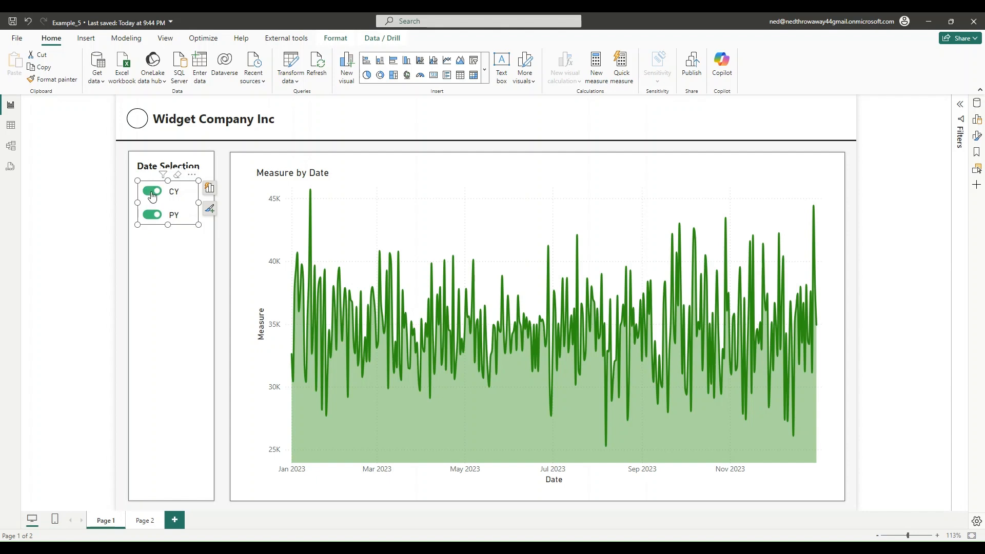
pyautogui.click(151, 191)
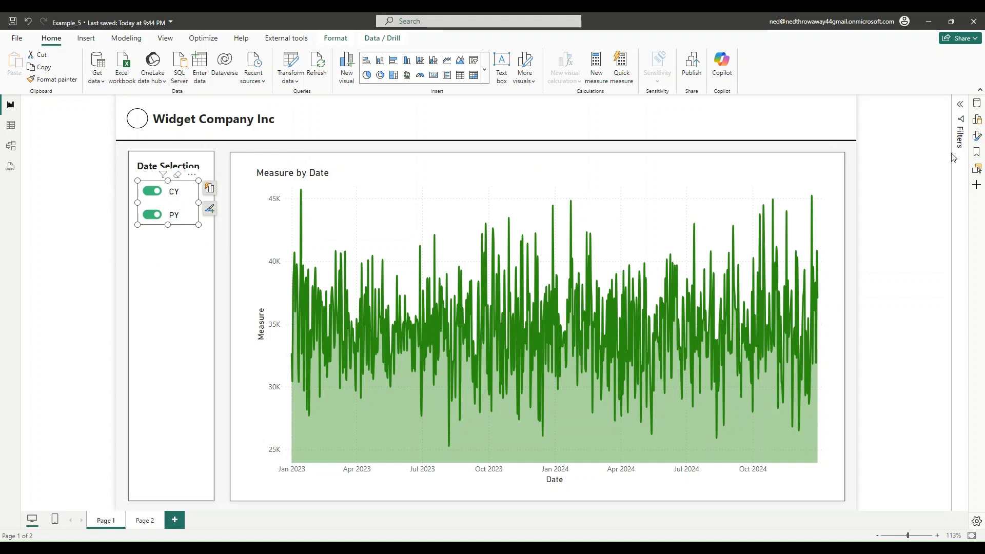
pyautogui.click(976, 104)
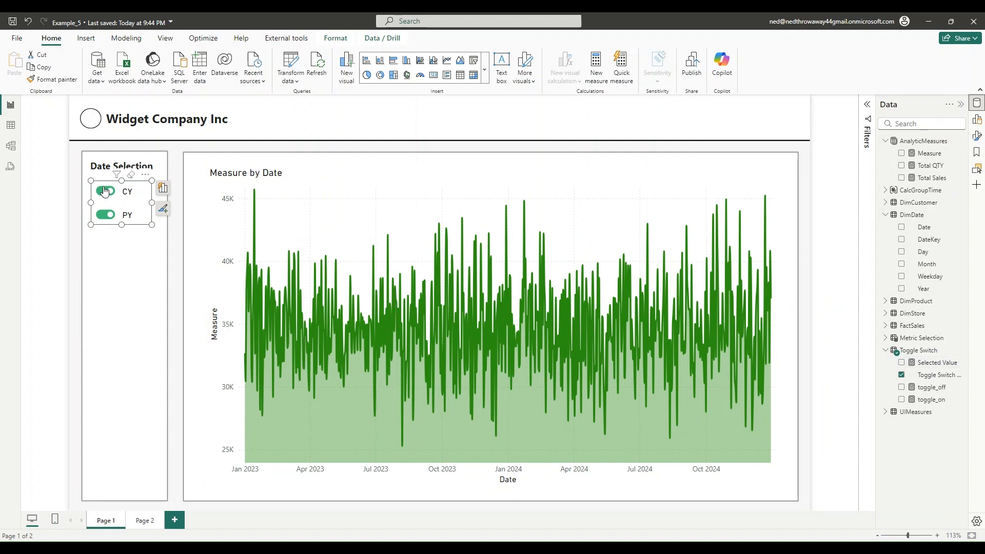
# - View the Selected Value DAX, then the Measure formula switching Total Sales across CY, PY, both
pyautogui.click(104, 191)
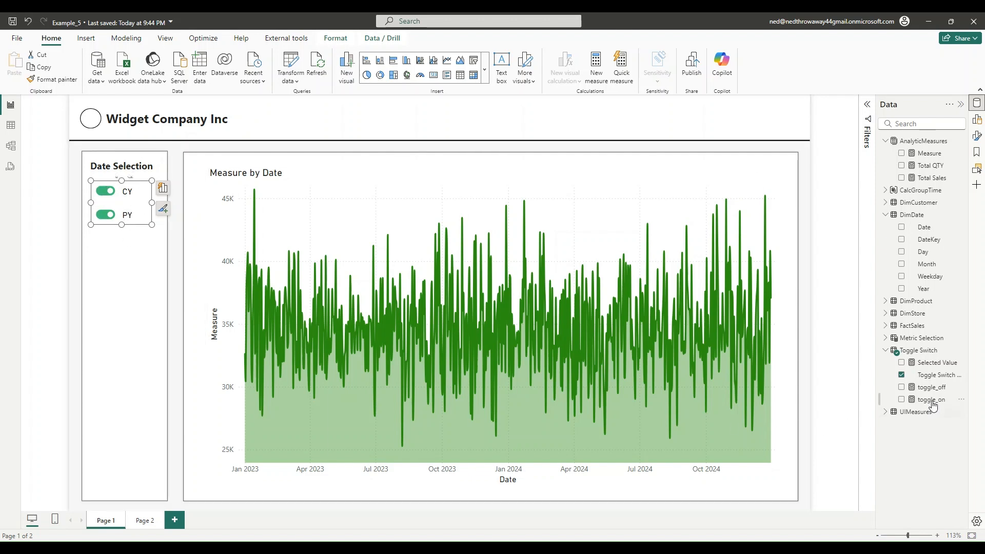
pyautogui.click(935, 363)
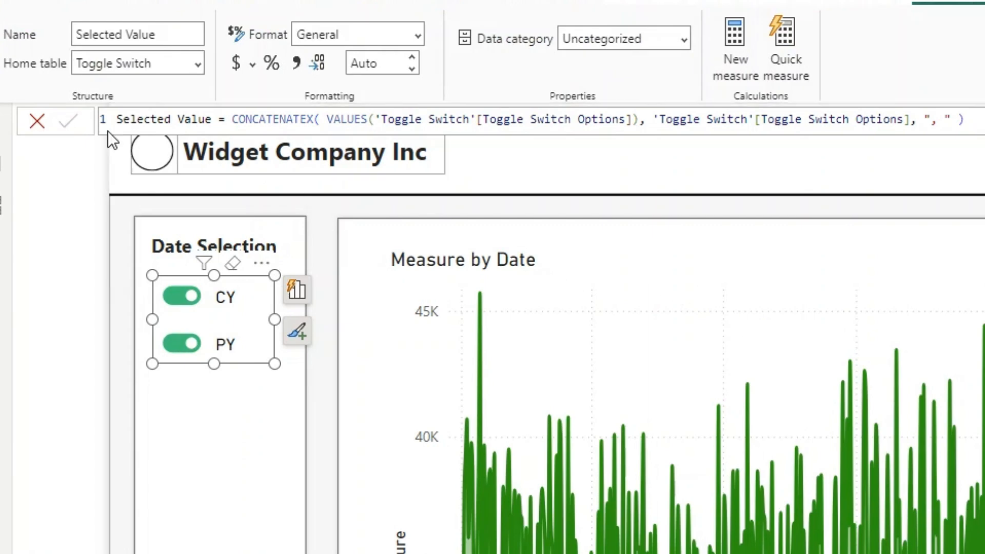
pyautogui.doubleClick(270, 119)
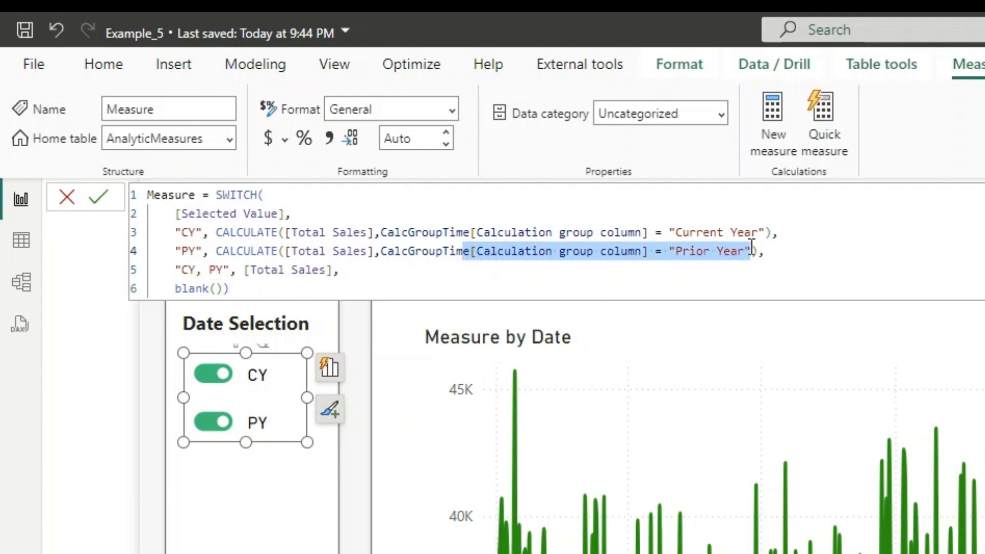
# - Return to the line chart and switch PY off, then back on alongside CY
pyautogui.click(324, 270)
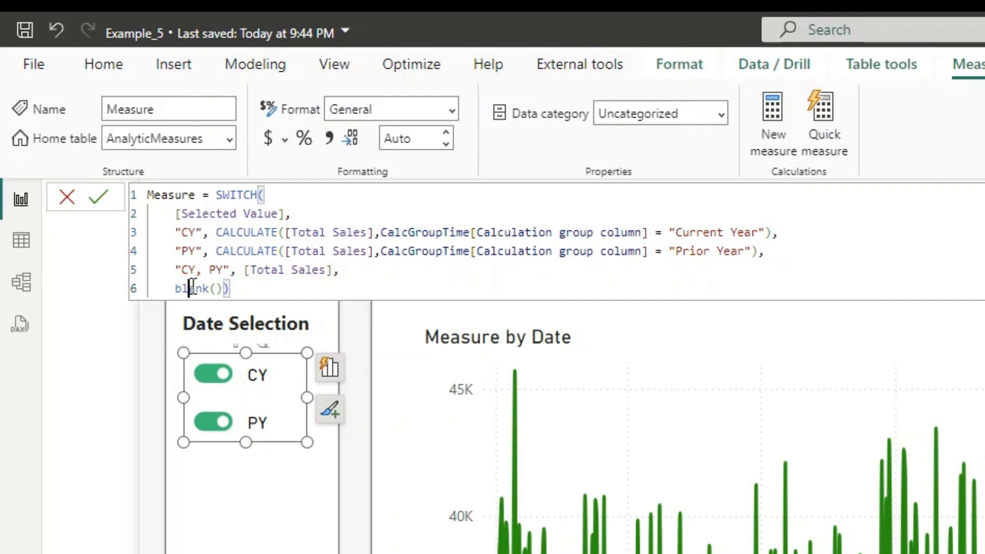
pyautogui.doubleClick(195, 288)
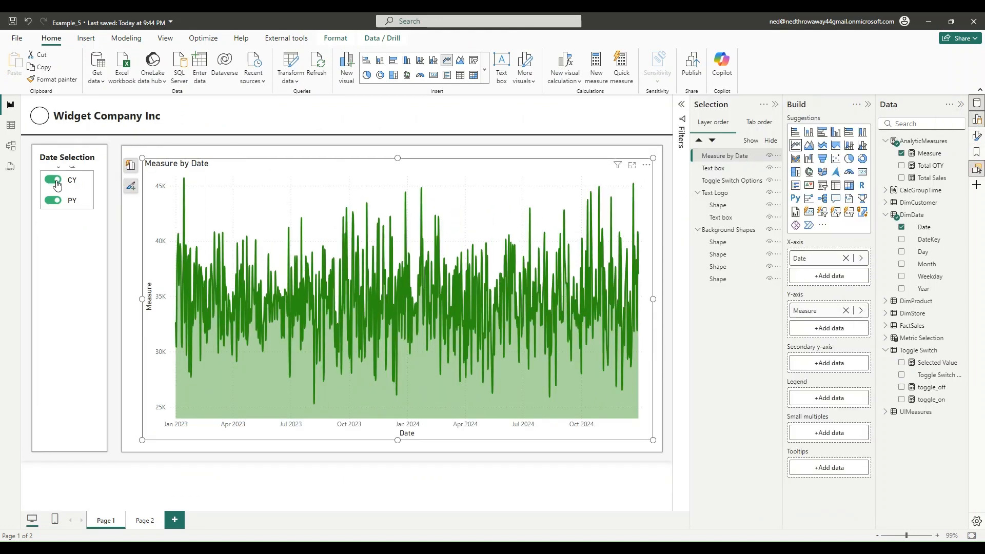
pyautogui.click(66, 188)
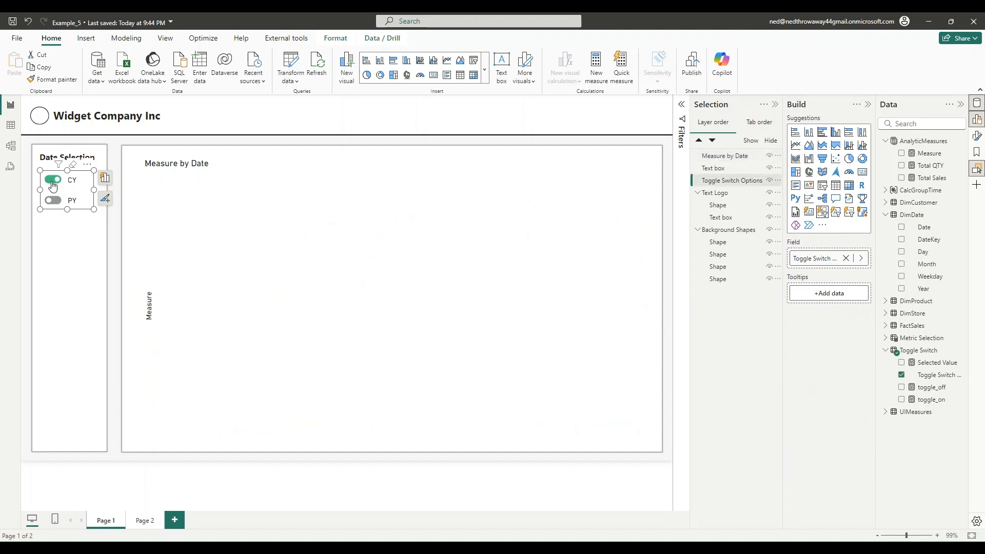
pyautogui.click(52, 200)
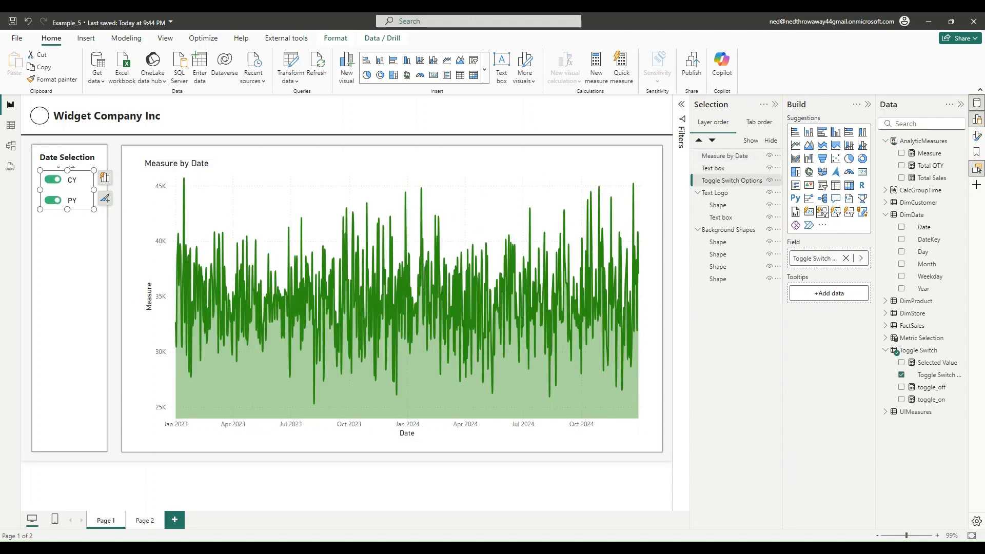